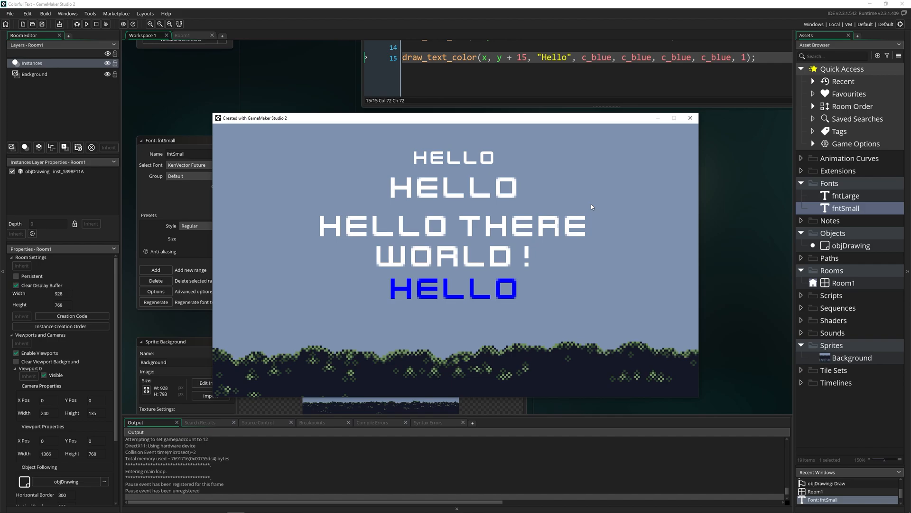
{"action": "mouse_move", "coordinate": [528, 171]}
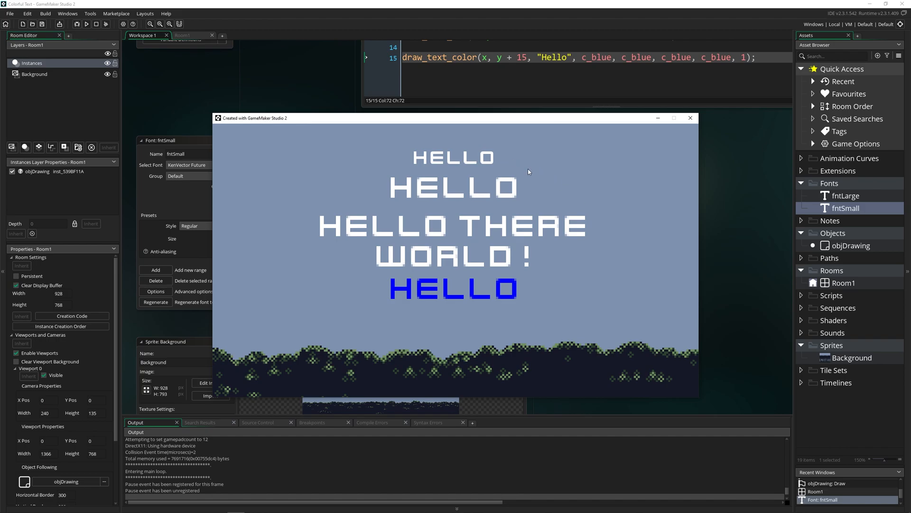
{"action": "mouse_move", "coordinate": [258, 195]}
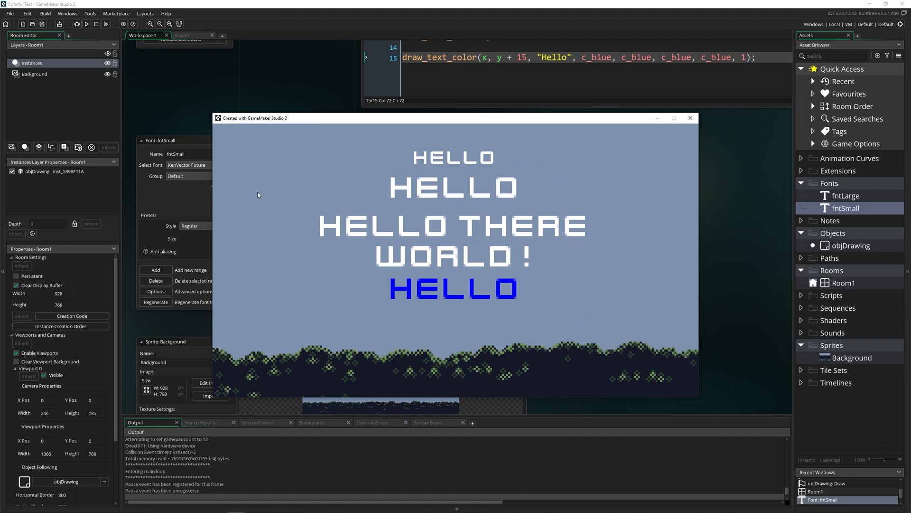
{"action": "mouse_move", "coordinate": [314, 238]}
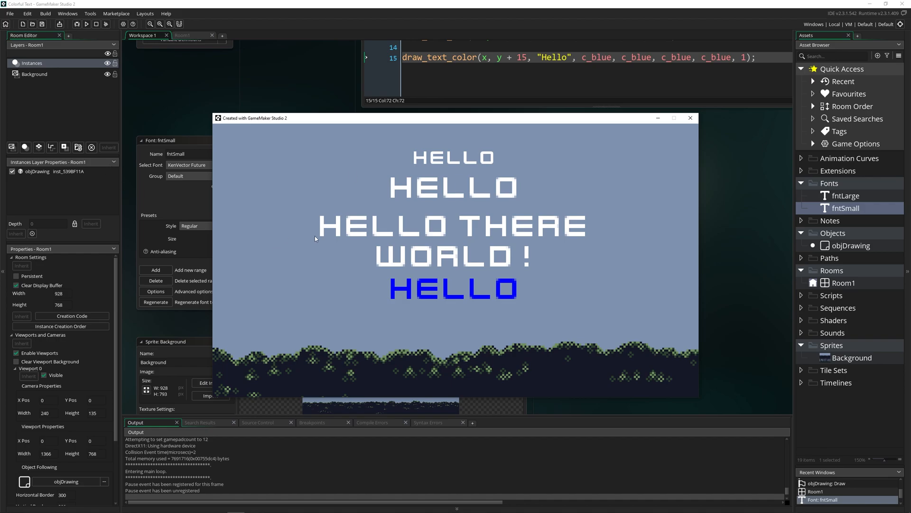
{"action": "mouse_move", "coordinate": [567, 295]}
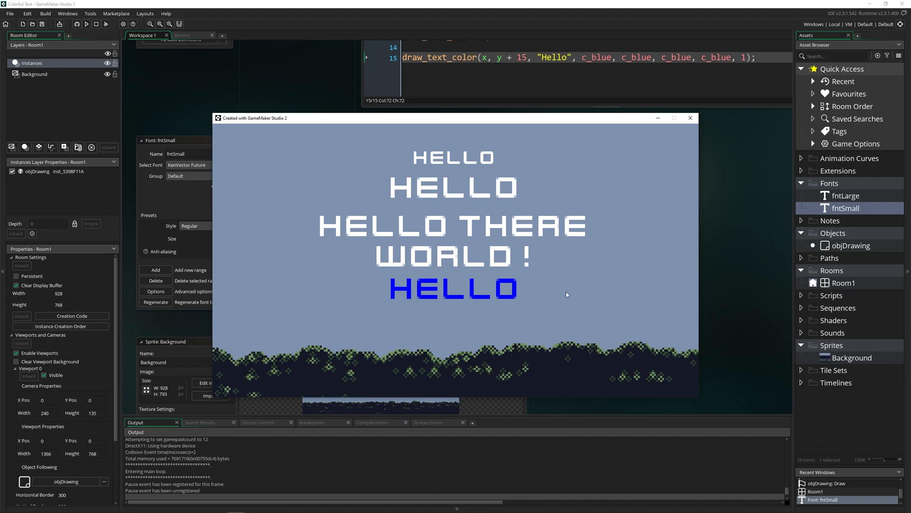
{"action": "mouse_move", "coordinate": [619, 315]}
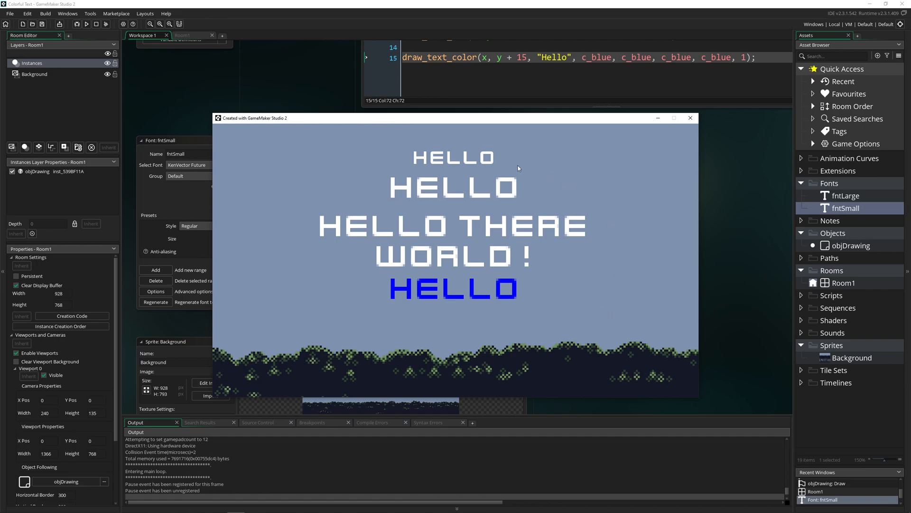
{"action": "mouse_move", "coordinate": [512, 200]}
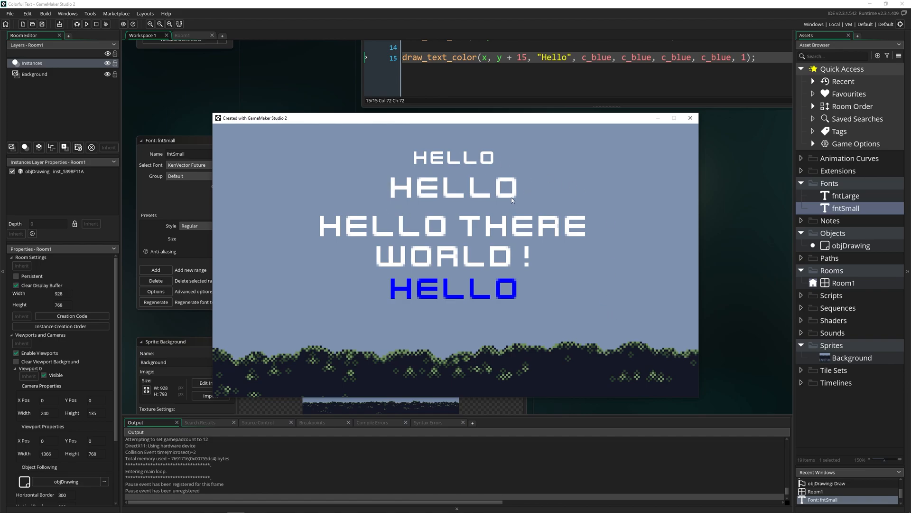
{"action": "mouse_move", "coordinate": [587, 200]}
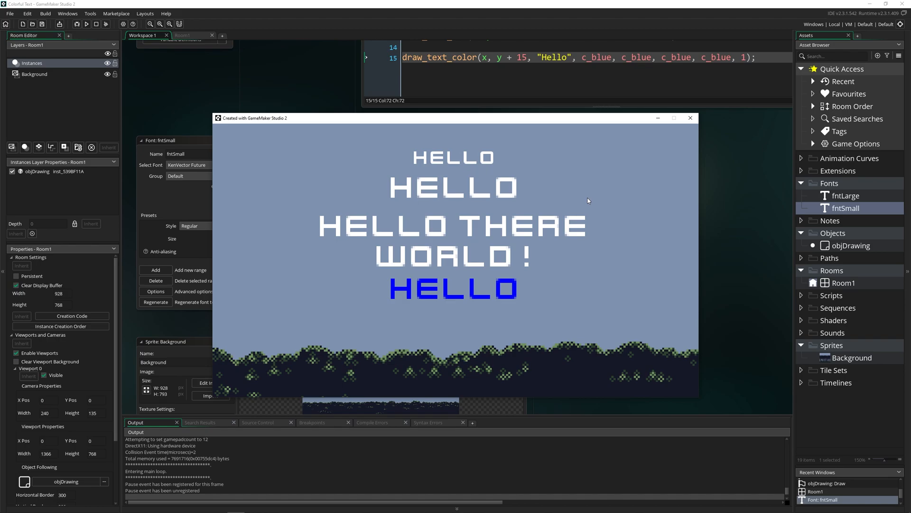
{"action": "mouse_move", "coordinate": [699, 122]}
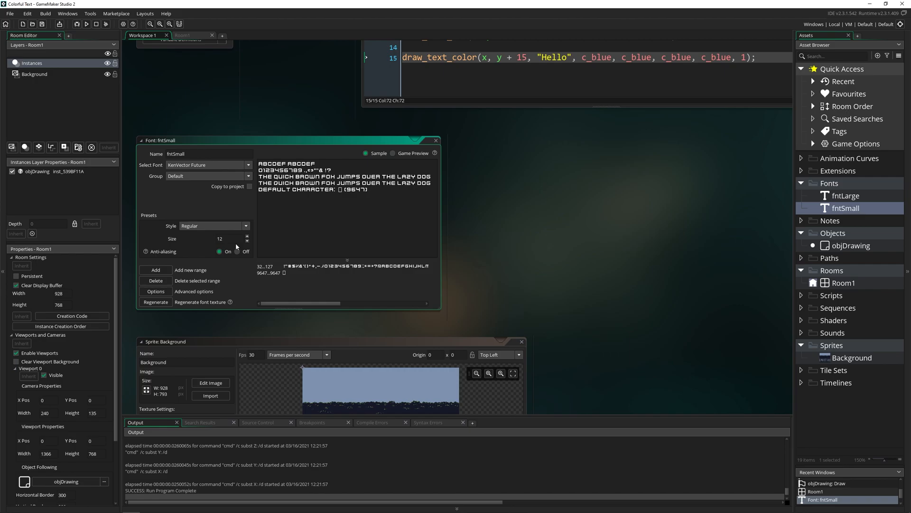
Show the objDrawing Draw event code large, hiding the Room Editor and Asset Browser panels
{"action": "left_click", "coordinate": [846, 195]}
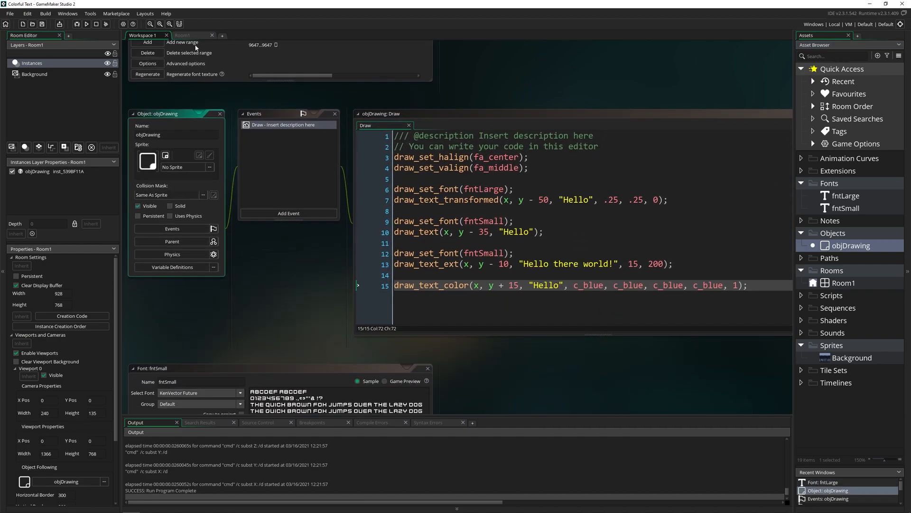
{"action": "left_click", "coordinate": [193, 35]}
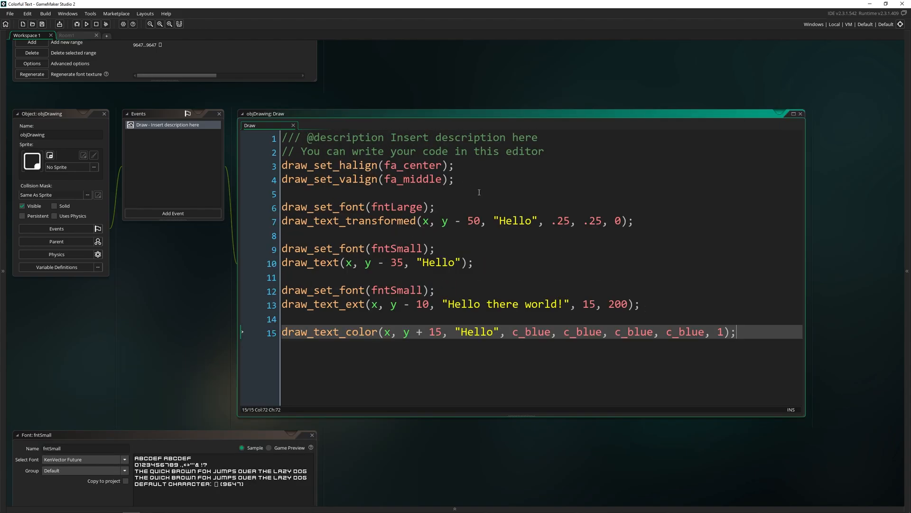
{"action": "mouse_move", "coordinate": [493, 200]}
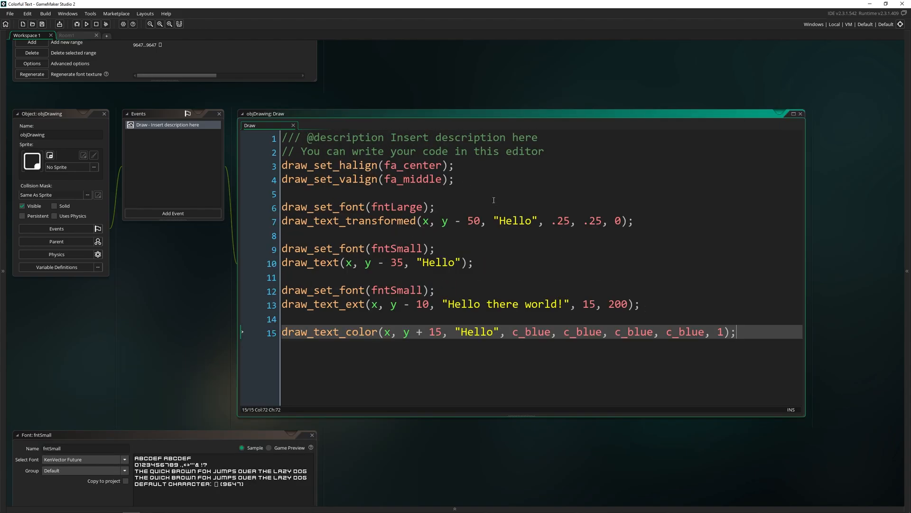
{"action": "left_click", "coordinate": [459, 179]}
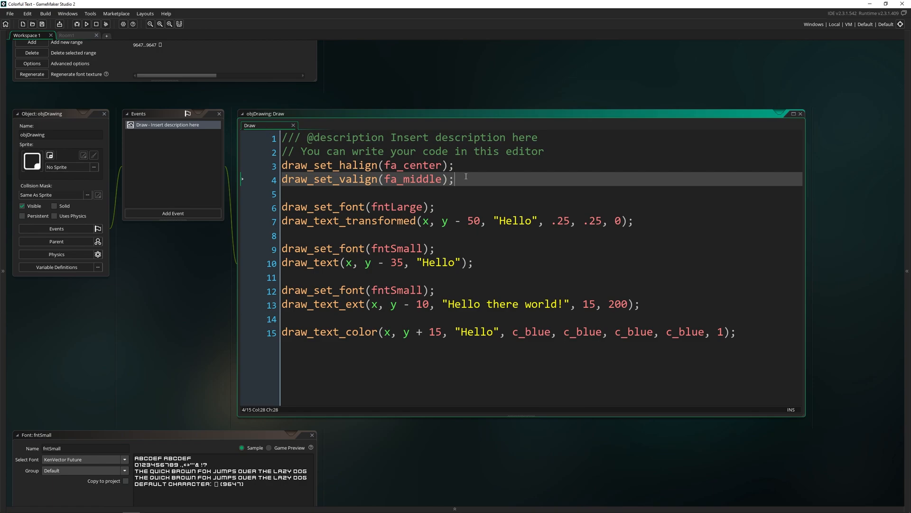
{"action": "left_click", "coordinate": [345, 165]}
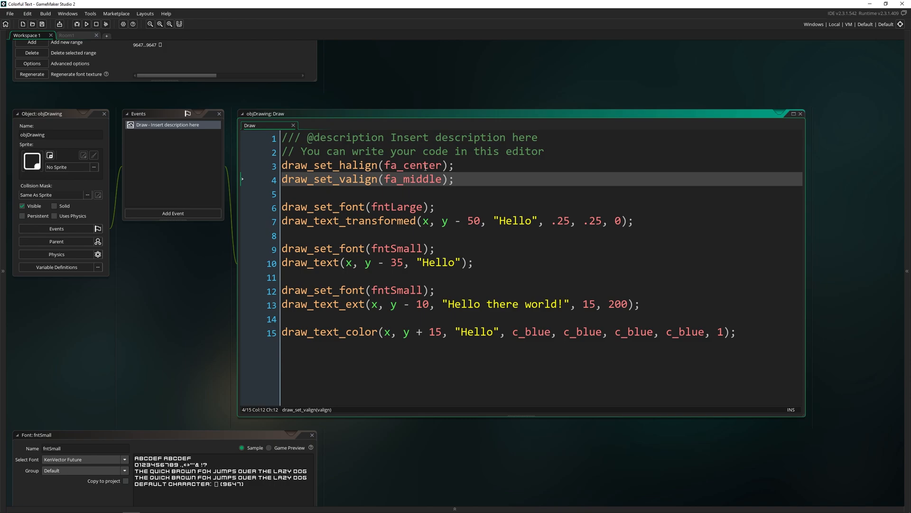
{"action": "double_click", "coordinate": [413, 165]}
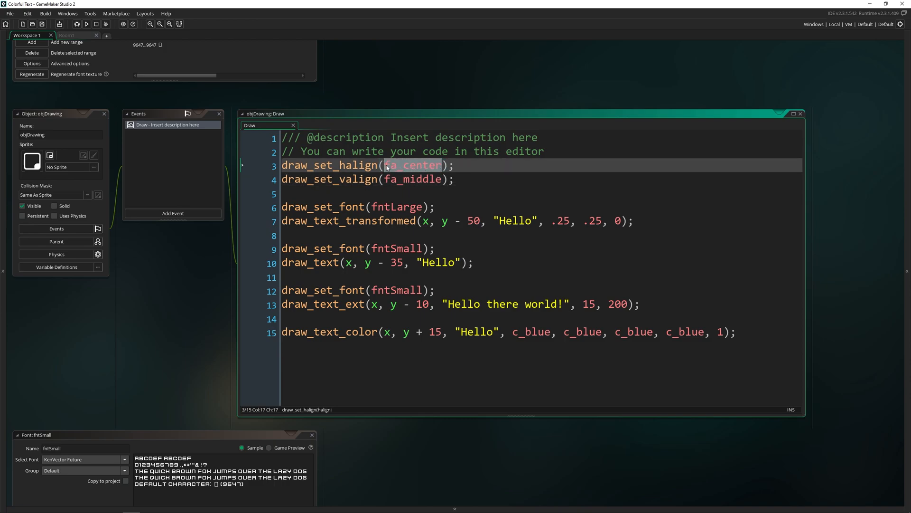
{"action": "left_click", "coordinate": [366, 179]}
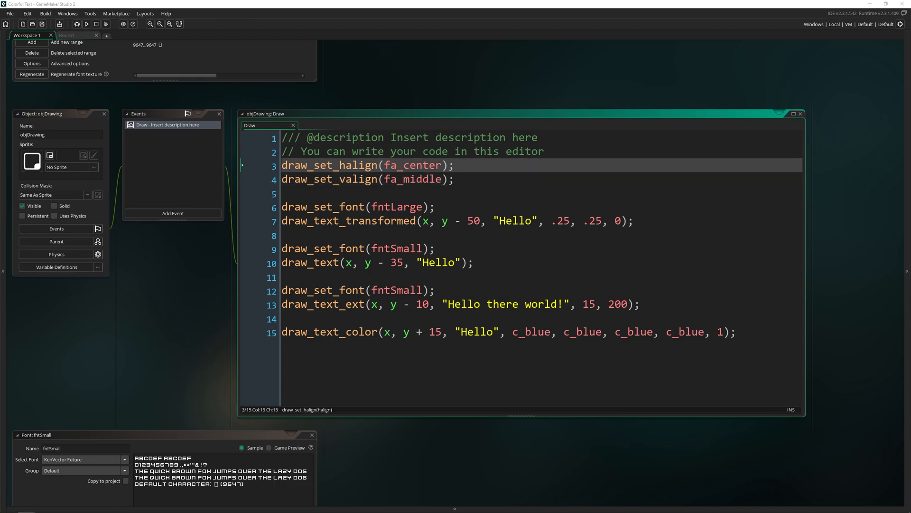
Open the manual page for draw_set_halign to read about the left, center and right constants
{"action": "key", "text": "f1"}
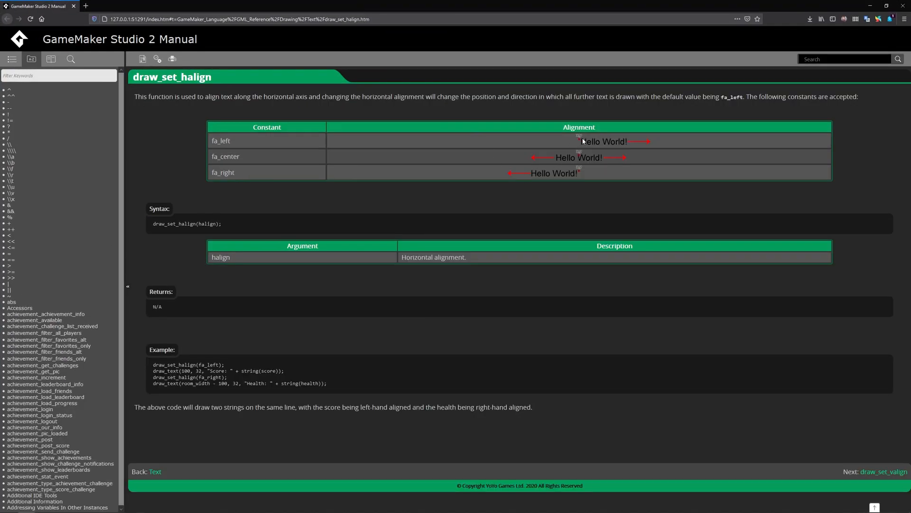
{"action": "mouse_move", "coordinate": [545, 168]}
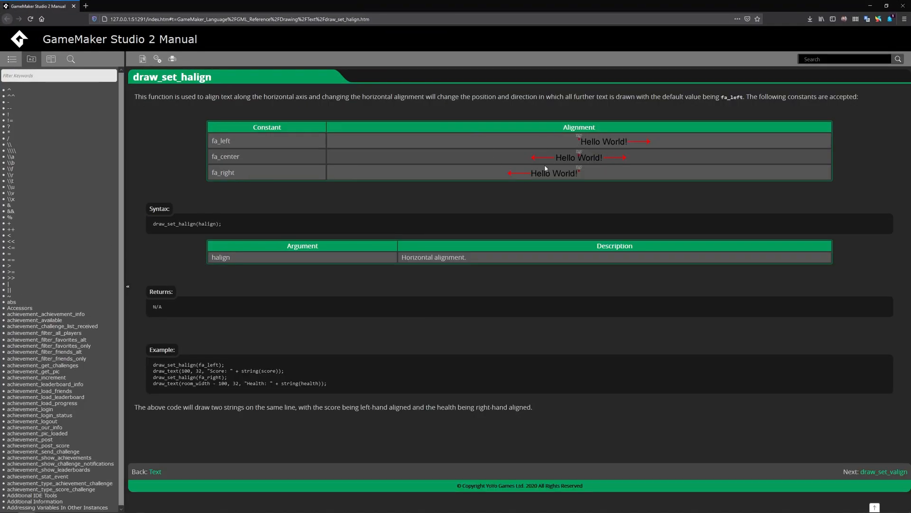
{"action": "mouse_move", "coordinate": [562, 208]}
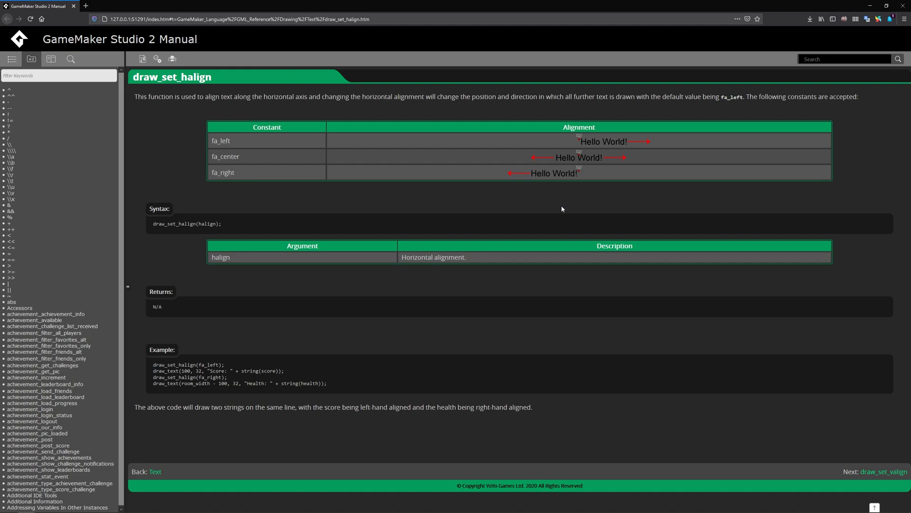
{"action": "mouse_move", "coordinate": [577, 87]}
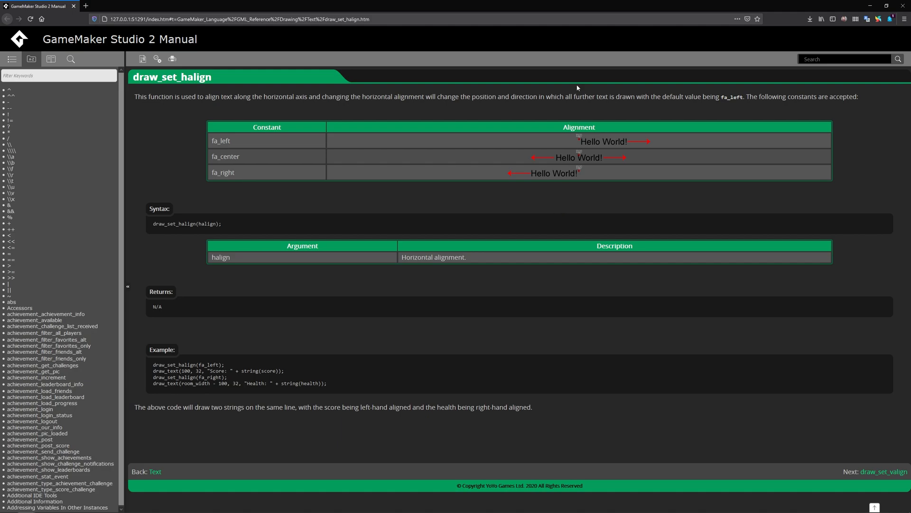
{"action": "mouse_move", "coordinate": [612, 209]}
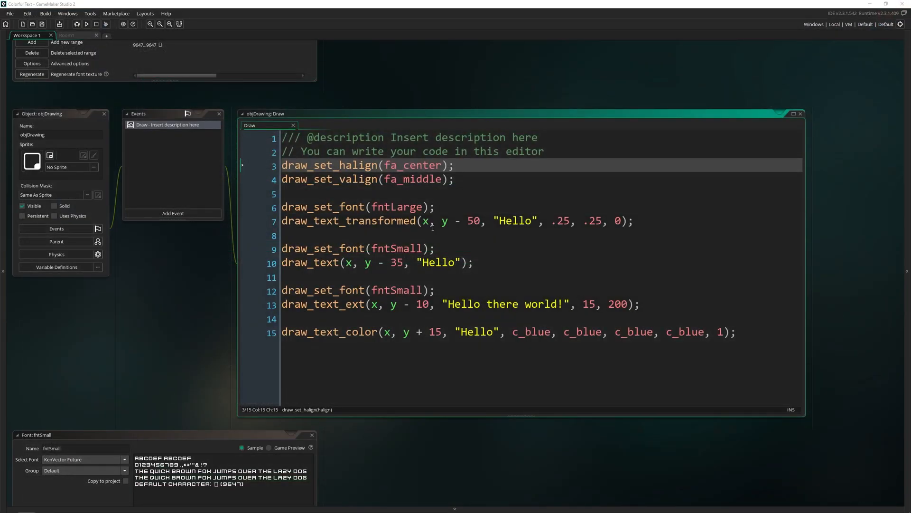
Review the halign, valign and draw_set_font fntLarge lines through the plain draw_text Hello call
{"action": "left_click", "coordinate": [487, 194]}
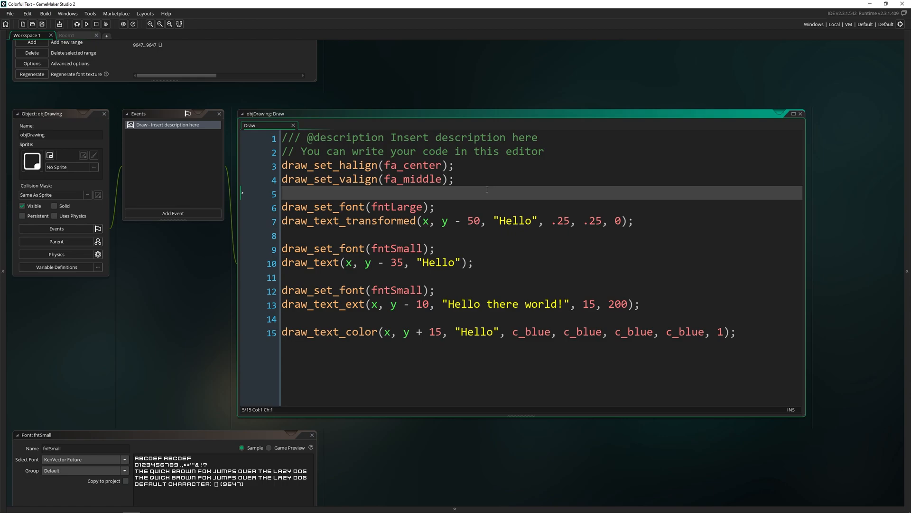
{"action": "mouse_move", "coordinate": [484, 177]}
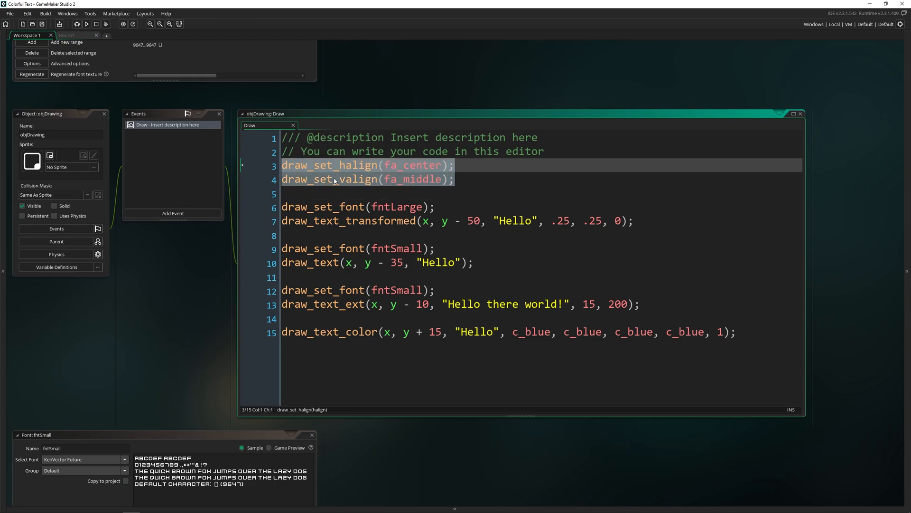
{"action": "left_click", "coordinate": [453, 206]}
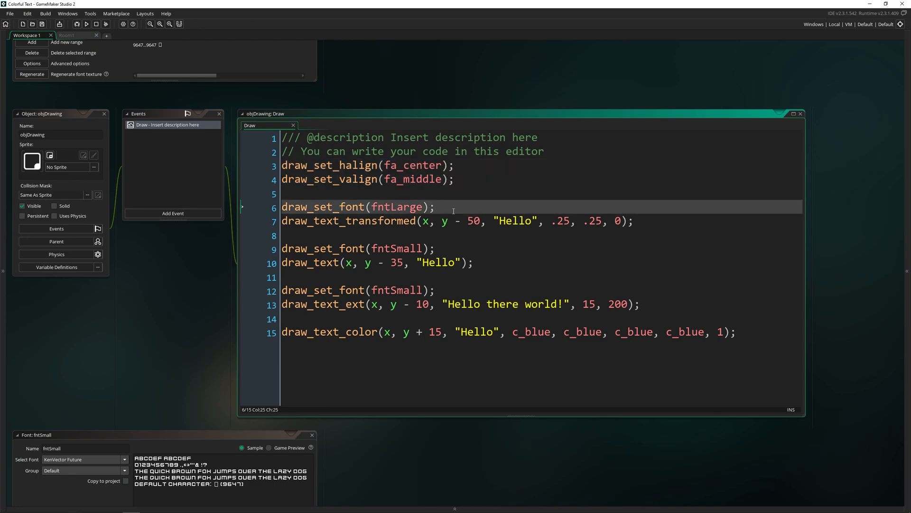
{"action": "left_click", "coordinate": [355, 207]}
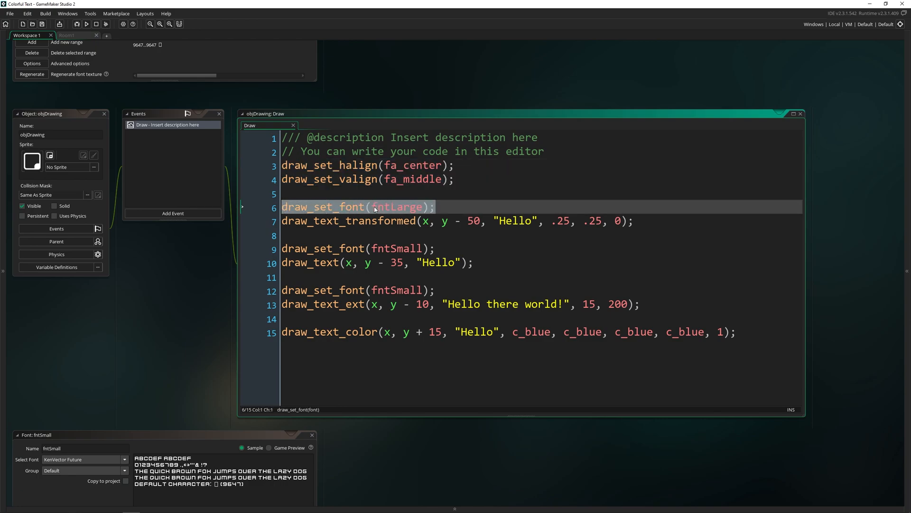
{"action": "left_click", "coordinate": [418, 207]}
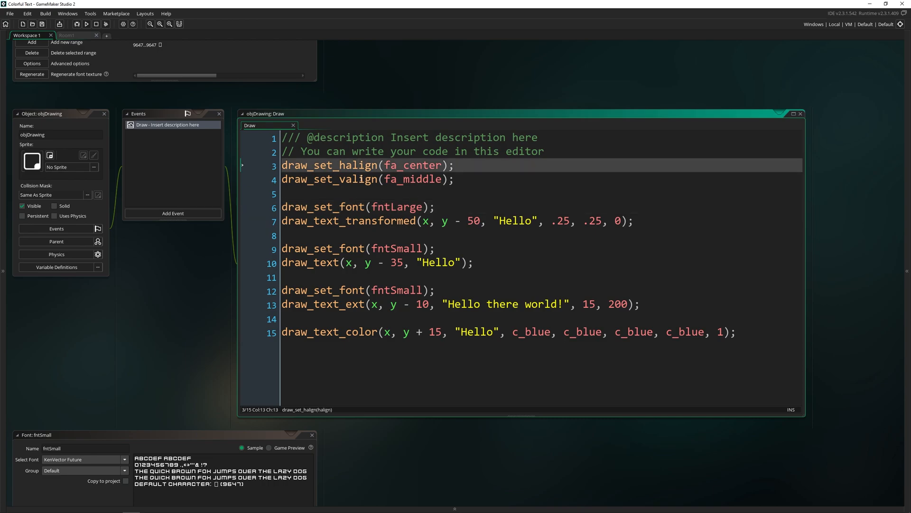
{"action": "left_click", "coordinate": [337, 207]}
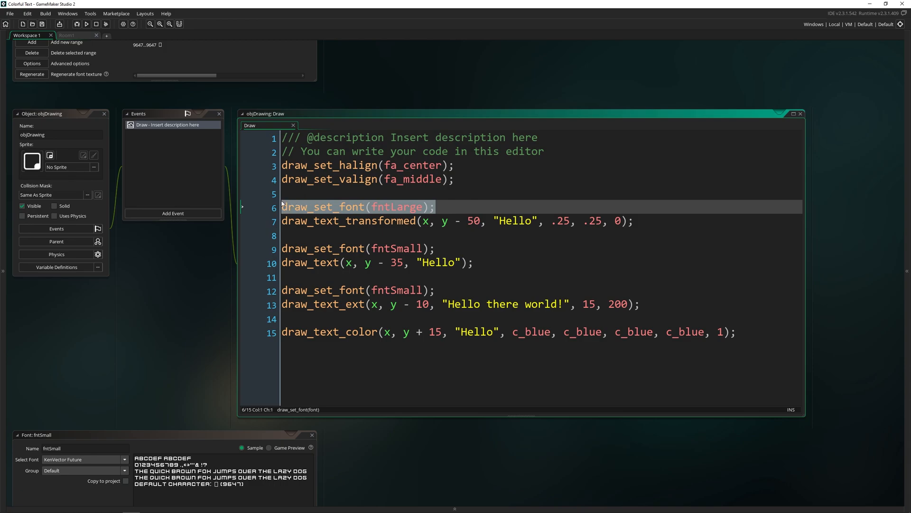
{"action": "left_click", "coordinate": [393, 206]}
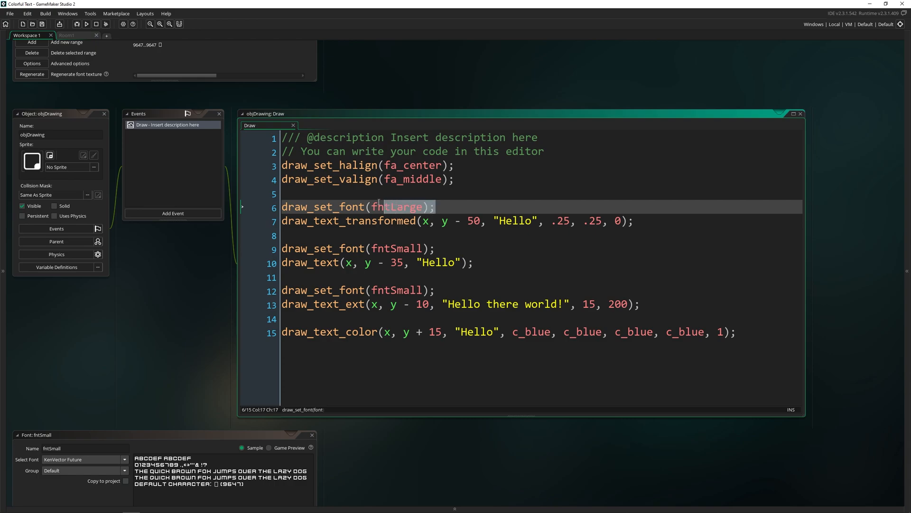
{"action": "left_click", "coordinate": [458, 179]}
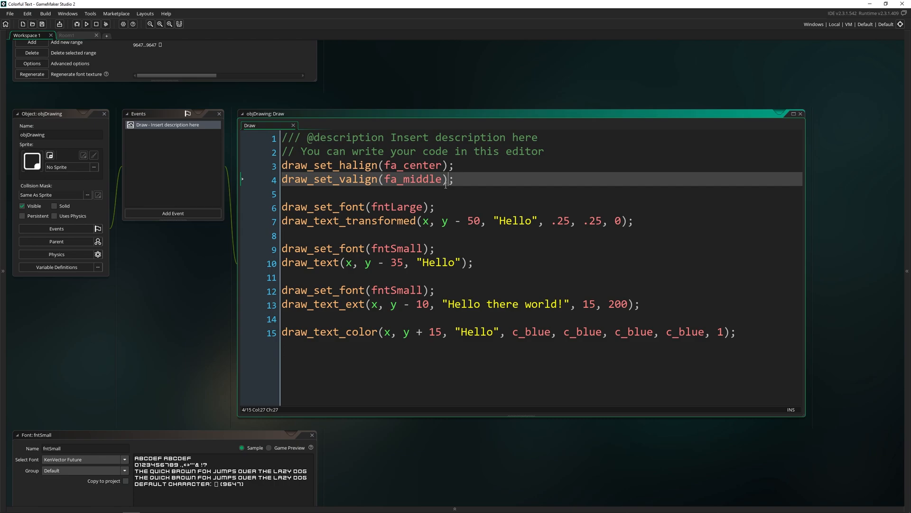
{"action": "key", "text": "Right"}
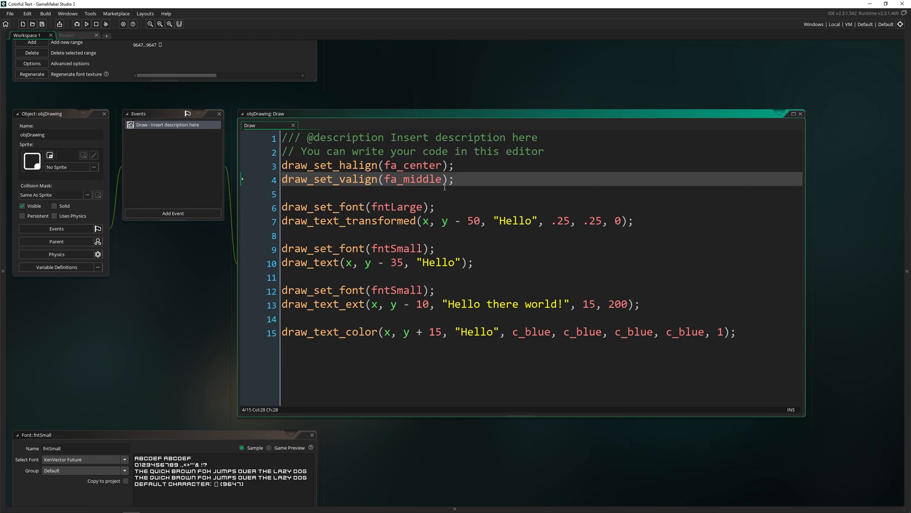
{"action": "left_click", "coordinate": [434, 207]}
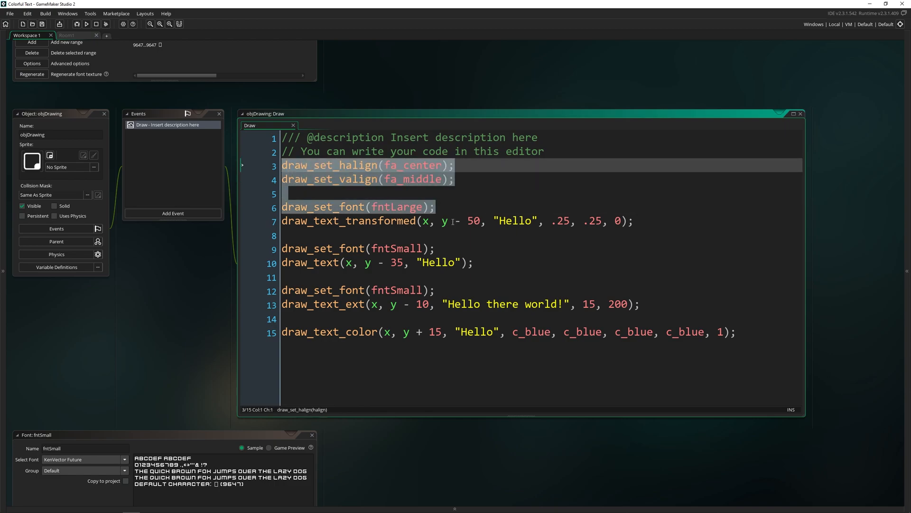
{"action": "left_click", "coordinate": [459, 207]}
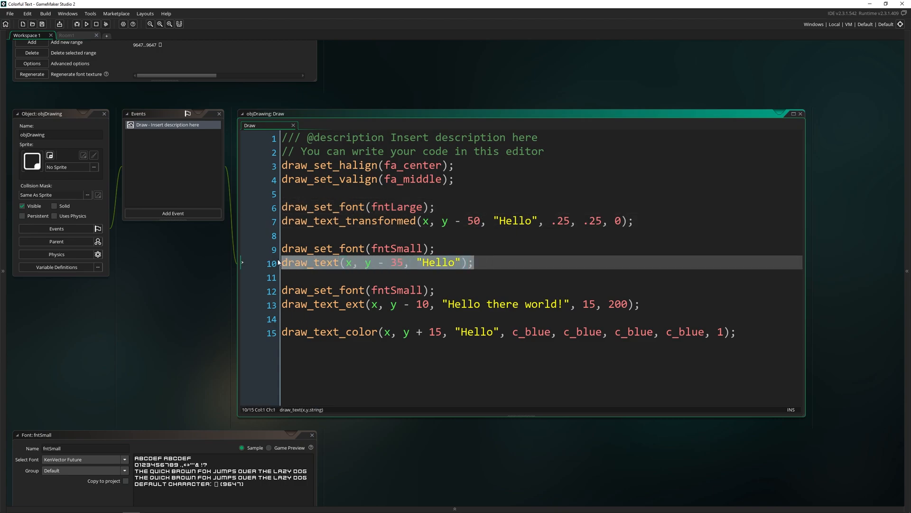
{"action": "mouse_move", "coordinate": [323, 262]}
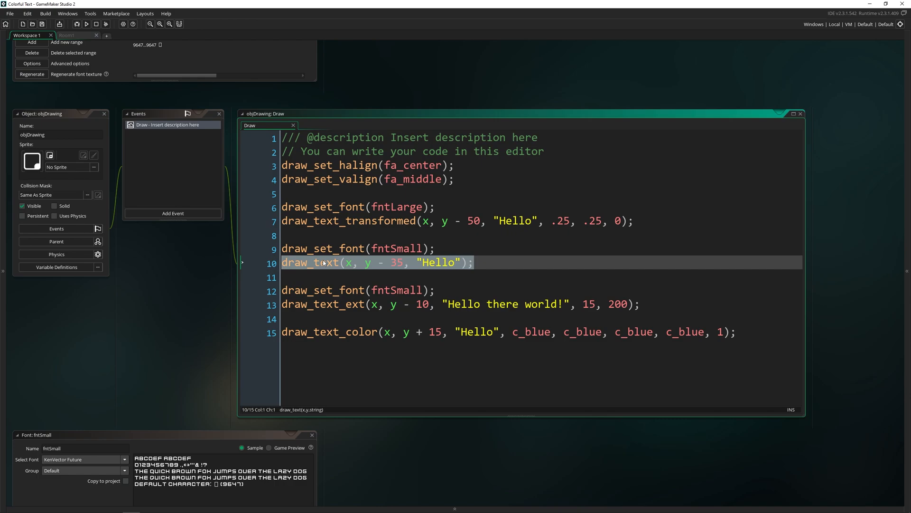
Inspect the draw_text x, y offset and Hello string arguments before running the game
{"action": "left_click", "coordinate": [347, 262]}
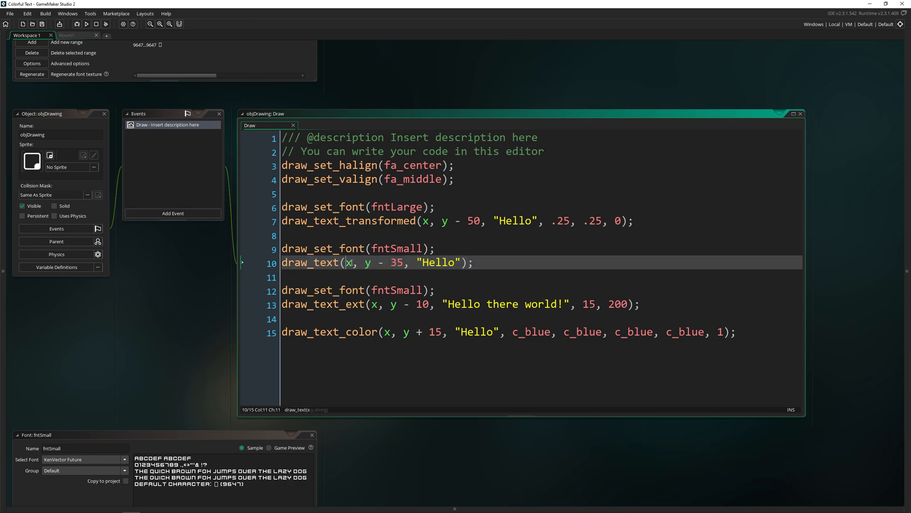
{"action": "left_click", "coordinate": [368, 262]}
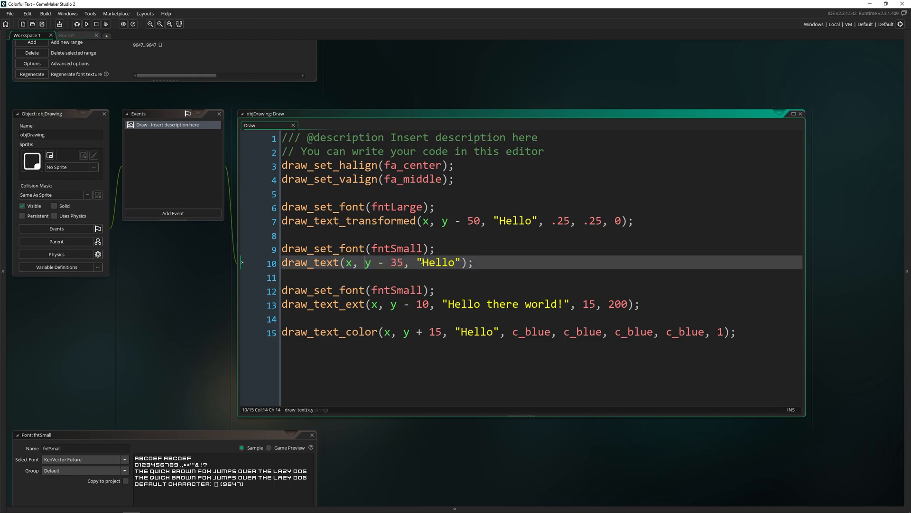
{"action": "double_click", "coordinate": [438, 262]}
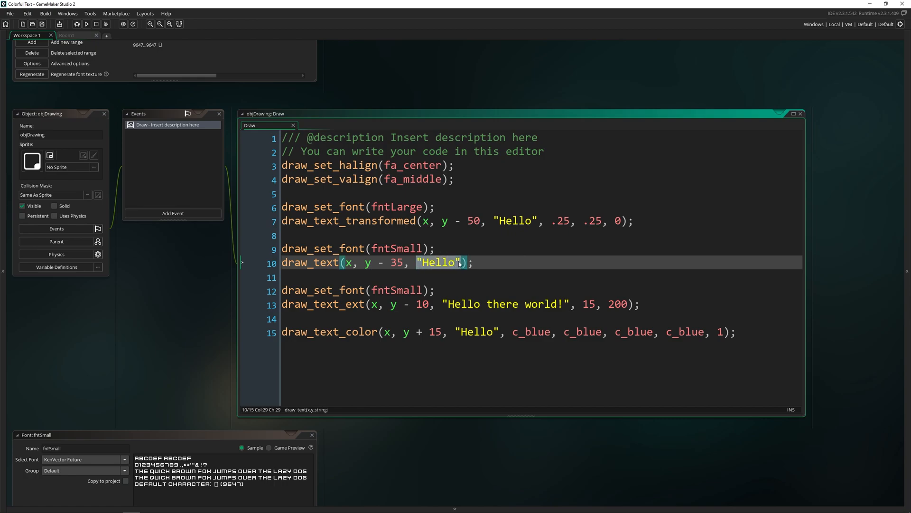
{"action": "left_click", "coordinate": [399, 262]}
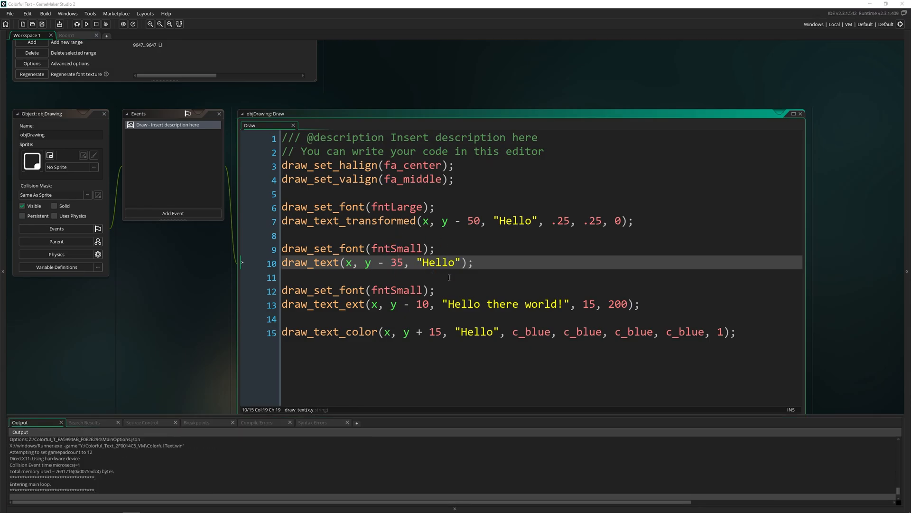
Switch fntSmall to Arial, preview the Arial Hello text in the game, then close it
{"action": "left_click", "coordinate": [86, 24]}
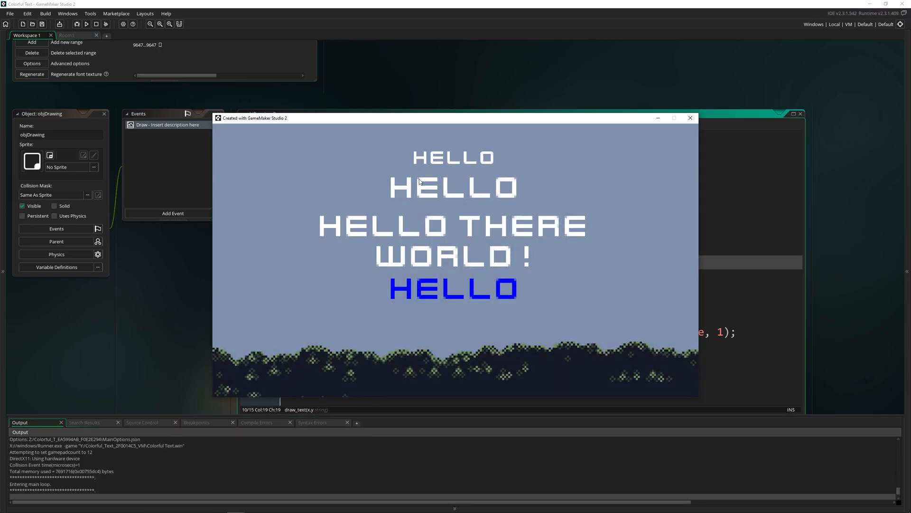
{"action": "left_click", "coordinate": [690, 118]}
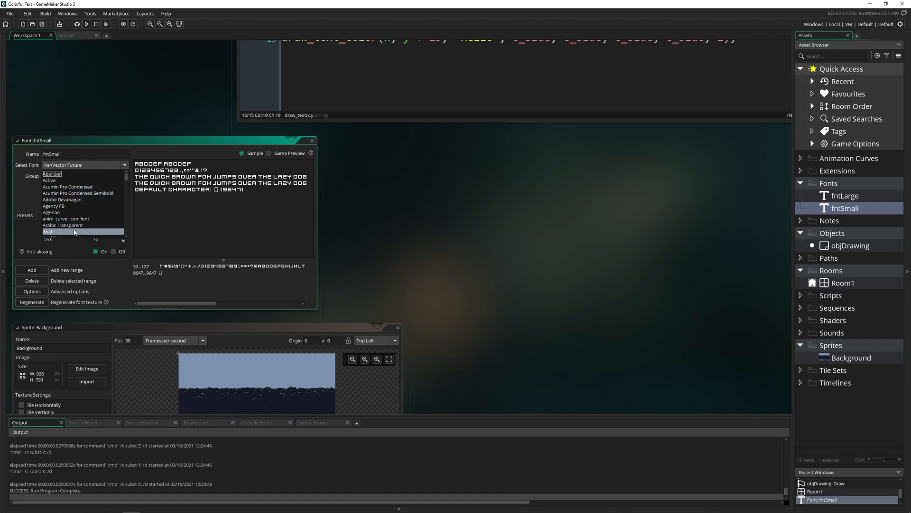
{"action": "left_click", "coordinate": [87, 24]}
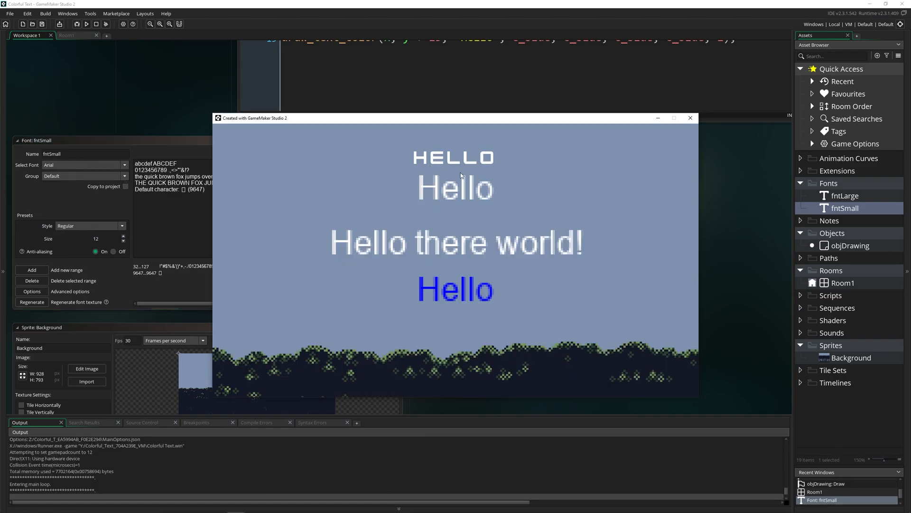
{"action": "mouse_move", "coordinate": [545, 290]}
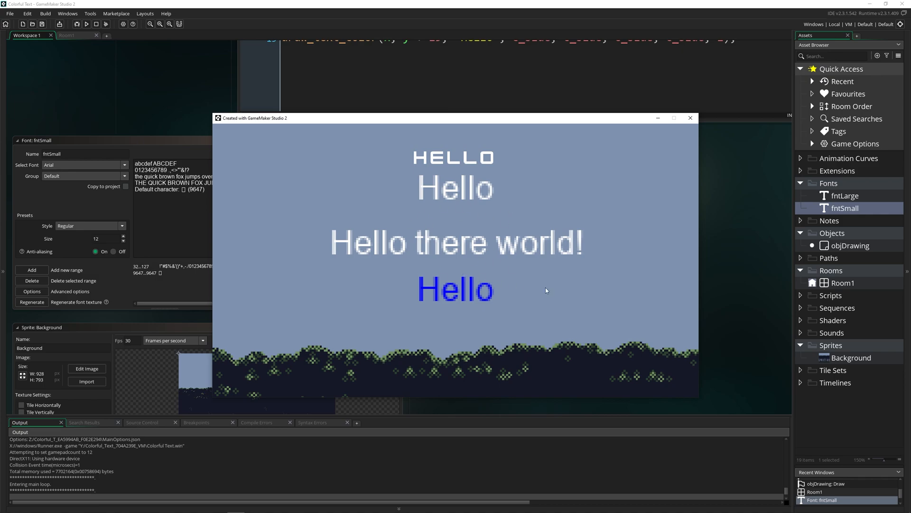
{"action": "mouse_move", "coordinate": [579, 297]}
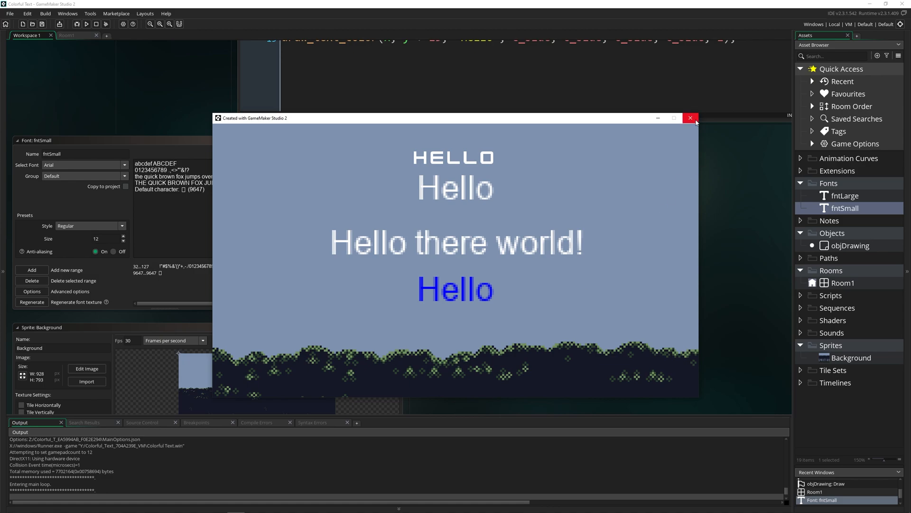
{"action": "mouse_move", "coordinate": [500, 206]}
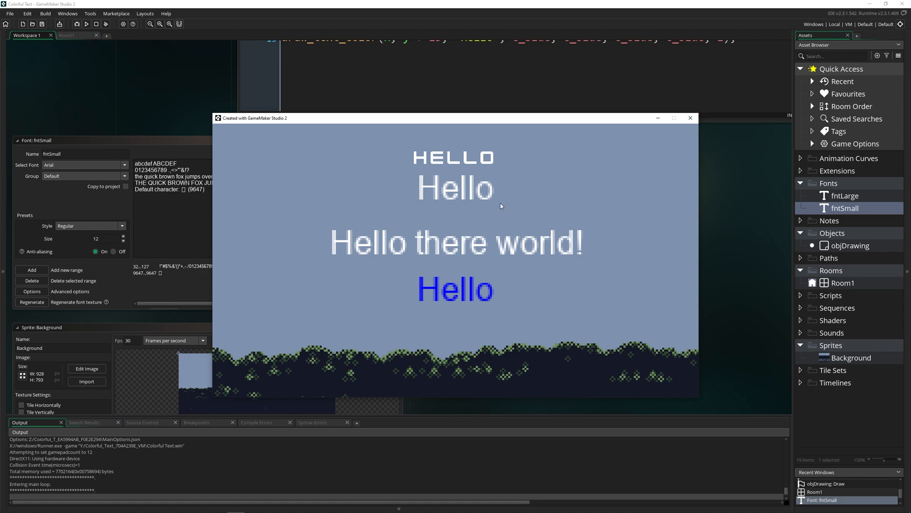
{"action": "mouse_move", "coordinate": [562, 272]}
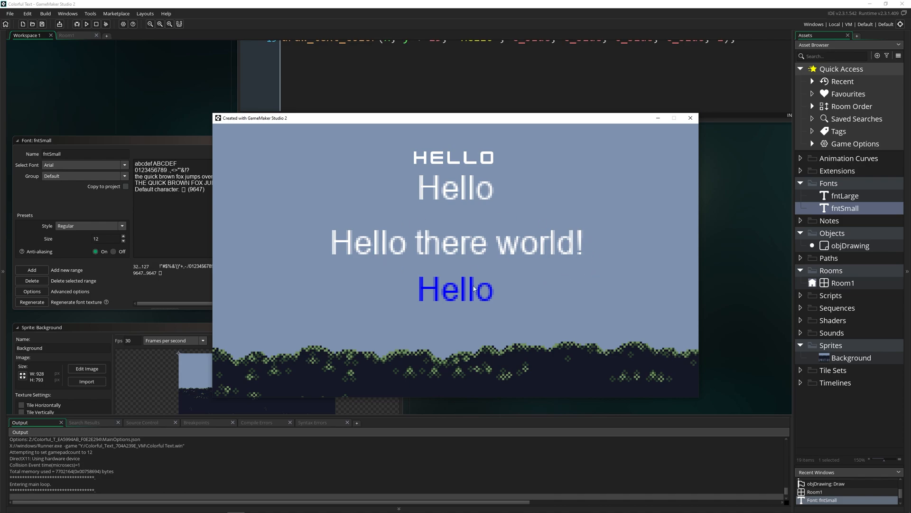
{"action": "mouse_move", "coordinate": [538, 271]}
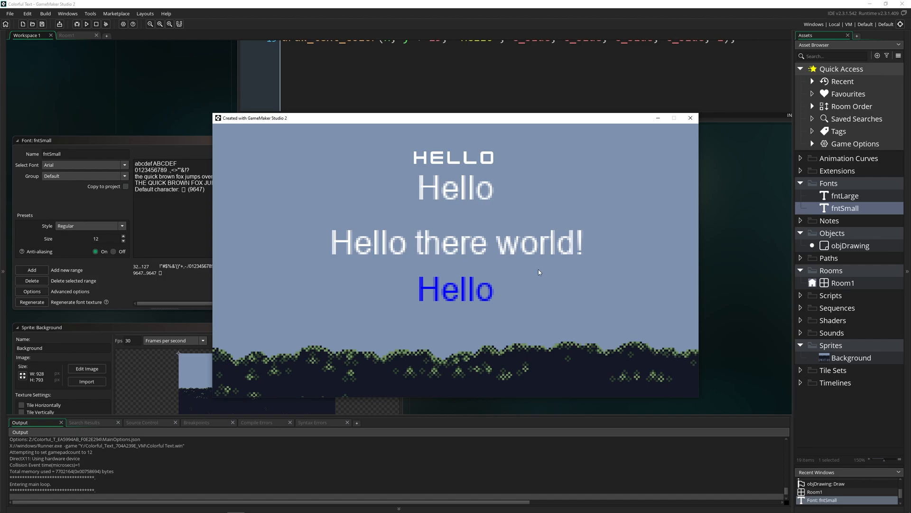
{"action": "left_click", "coordinate": [691, 118]}
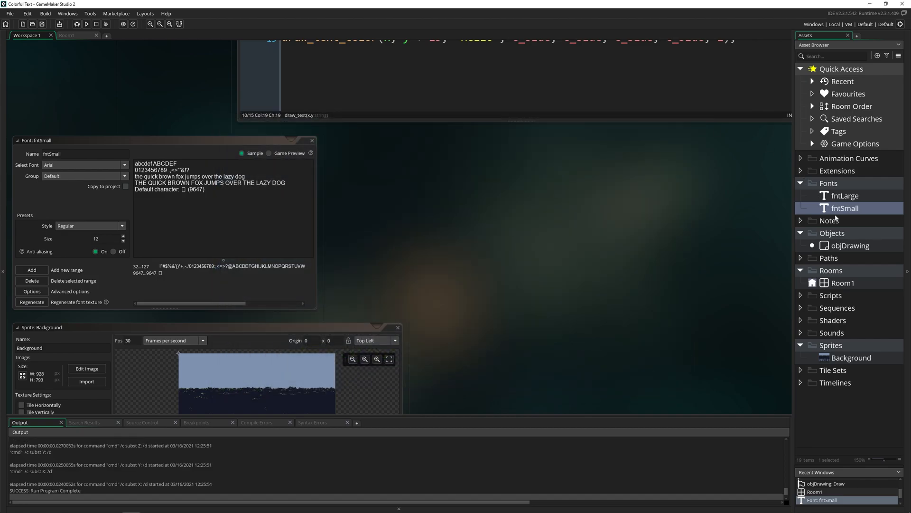
Review the draw_text_transformed and fntLarge lines, then open fntLarge's settings (KenVector Future, 30)
{"action": "left_click", "coordinate": [850, 245]}
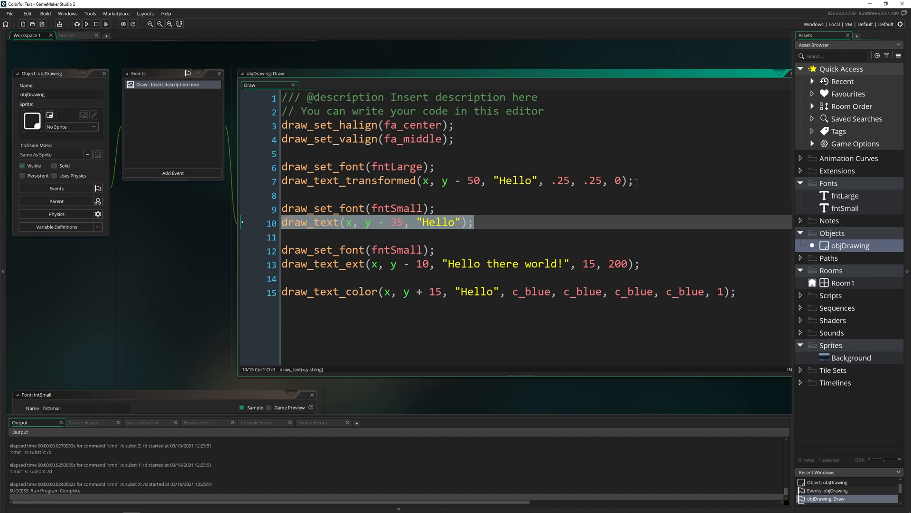
{"action": "left_click", "coordinate": [344, 180]}
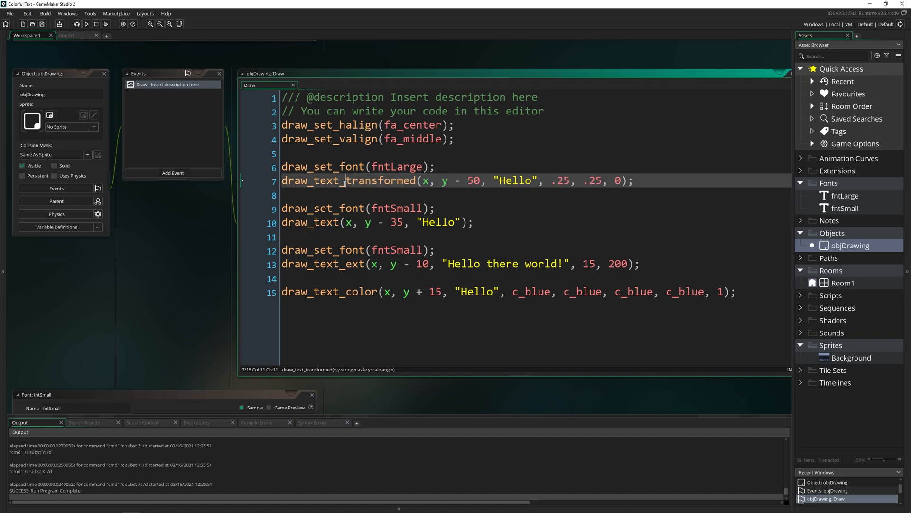
{"action": "left_click", "coordinate": [357, 167]}
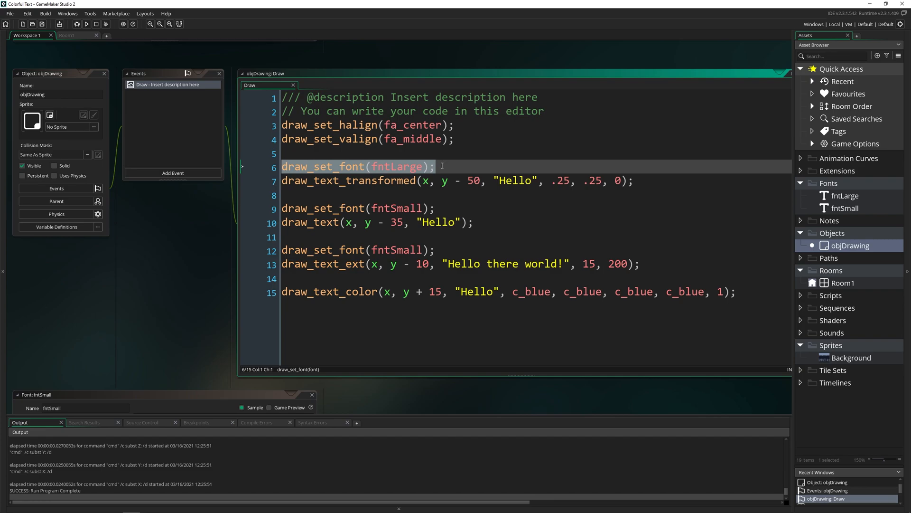
{"action": "left_click", "coordinate": [440, 166]}
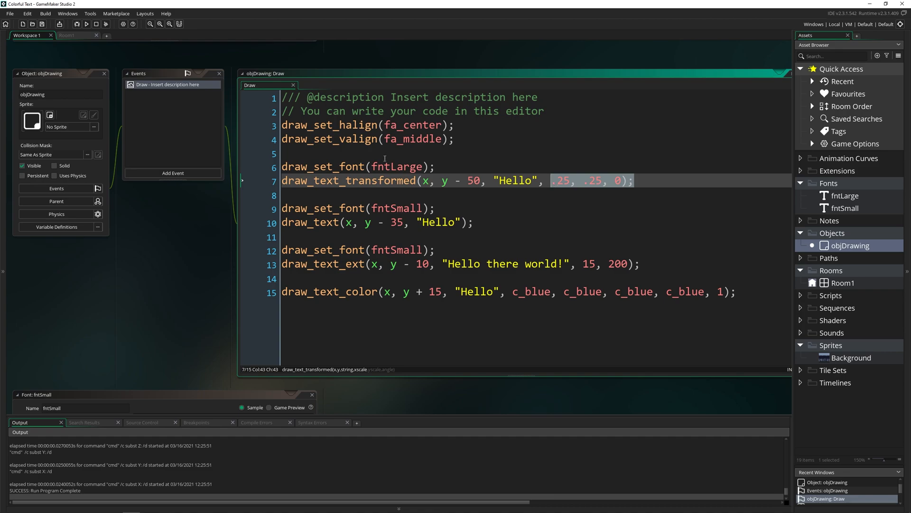
{"action": "double_click", "coordinate": [844, 196]}
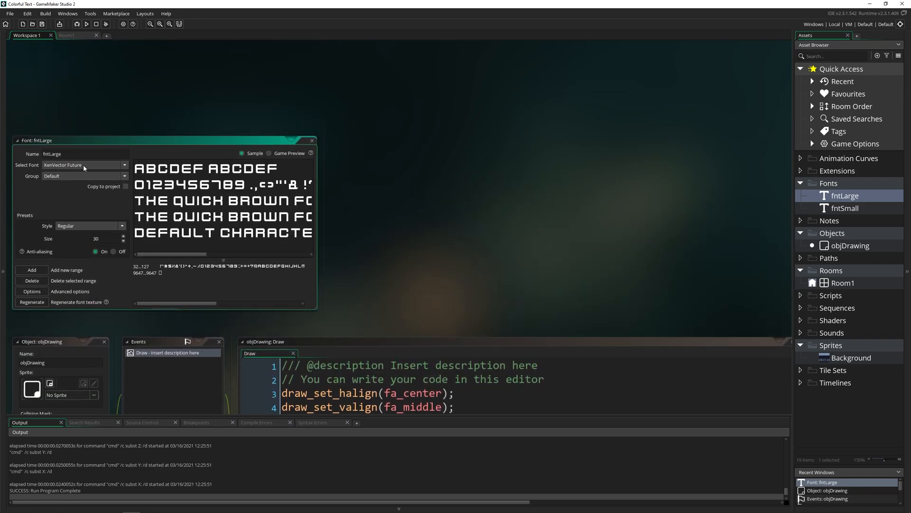
Set fntLarge to Arial, preview it in the game, close it, and refocus the Draw code
{"action": "left_click", "coordinate": [84, 164]}
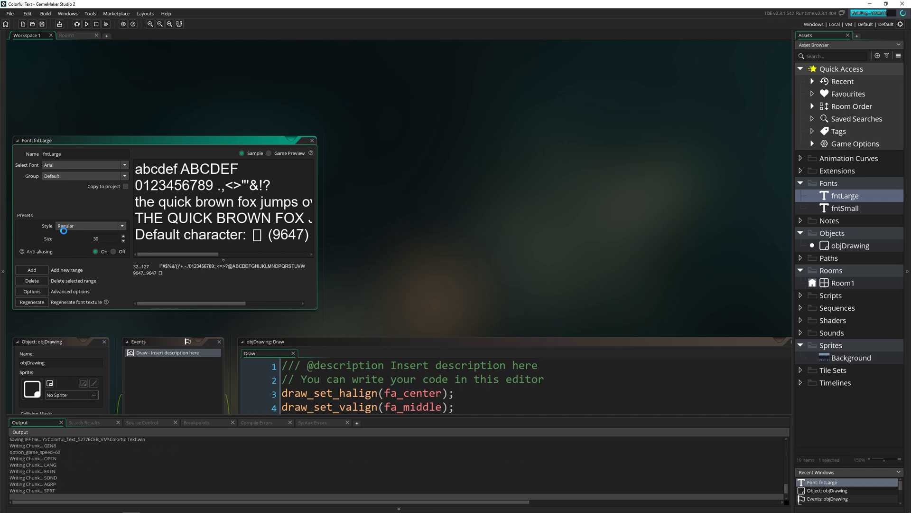
{"action": "left_click", "coordinate": [86, 23]}
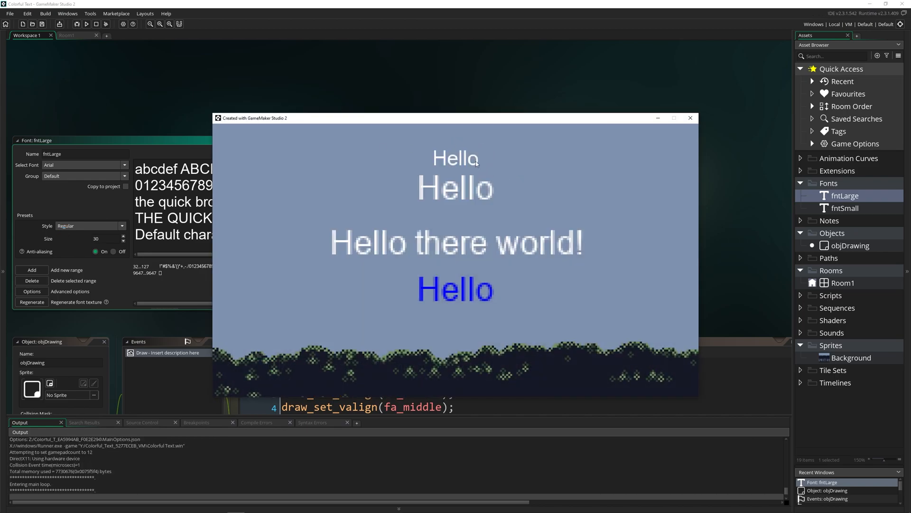
{"action": "mouse_move", "coordinate": [456, 189]}
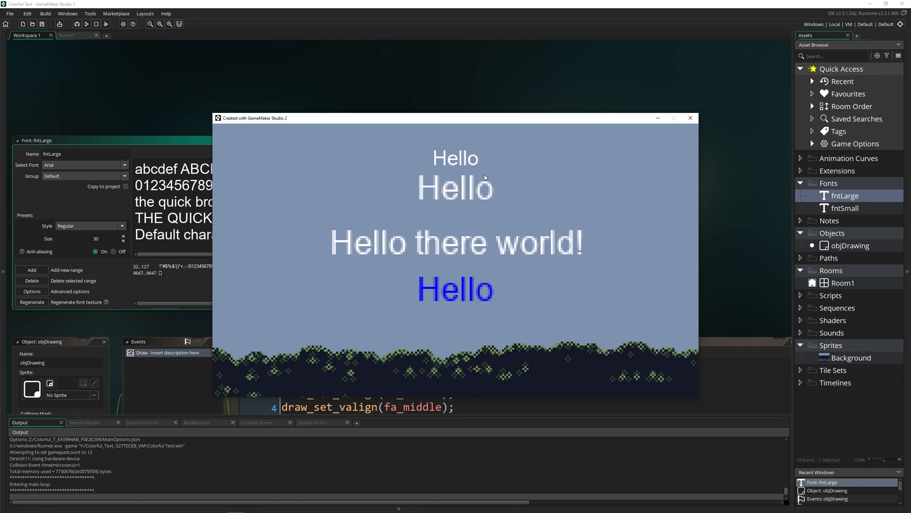
{"action": "mouse_move", "coordinate": [676, 146]}
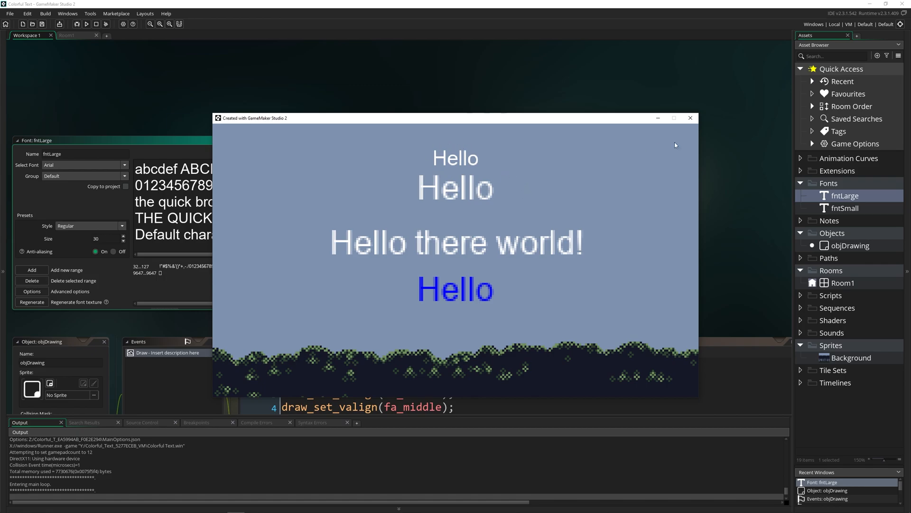
{"action": "left_click", "coordinate": [690, 117]}
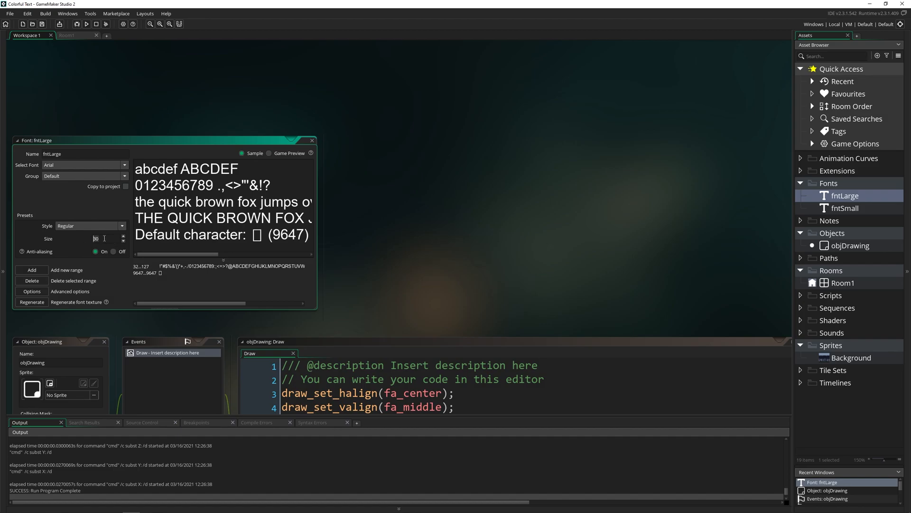
{"action": "left_click", "coordinate": [849, 245]}
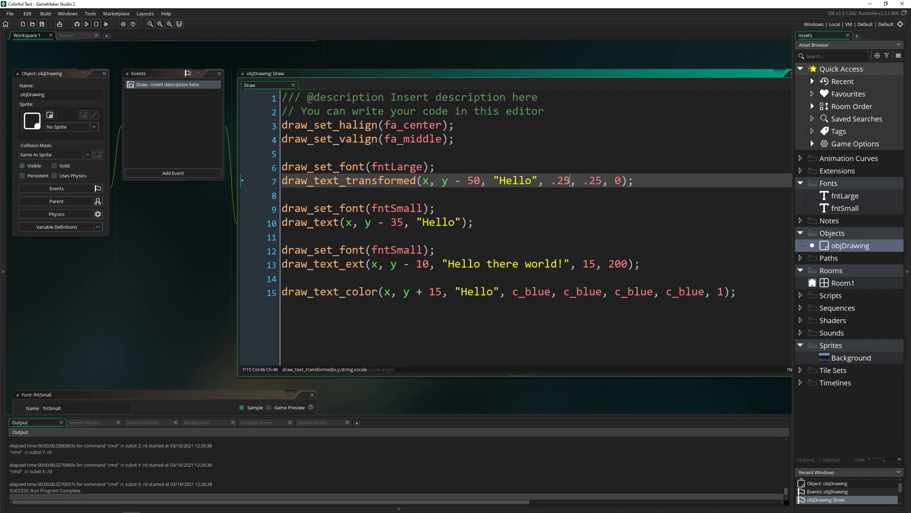
{"action": "type", "text": "1"}
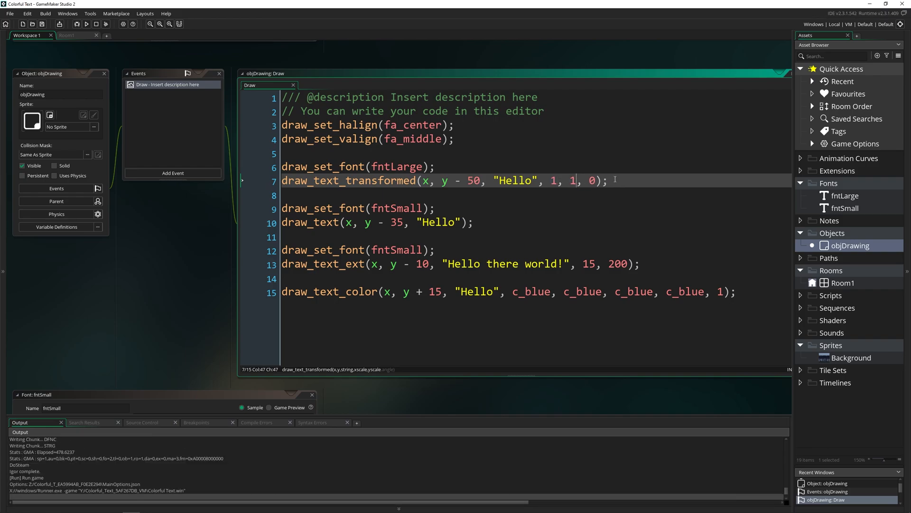
{"action": "left_click", "coordinate": [86, 24]}
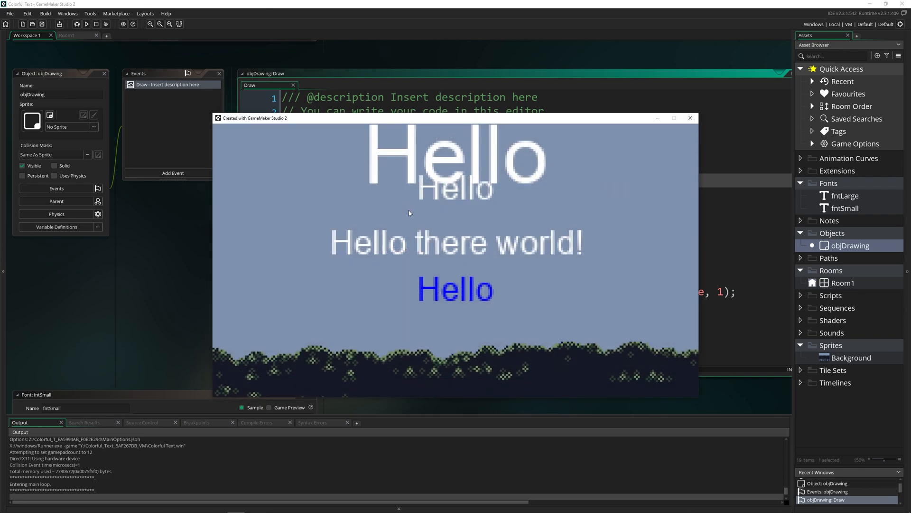
{"action": "mouse_move", "coordinate": [668, 152]}
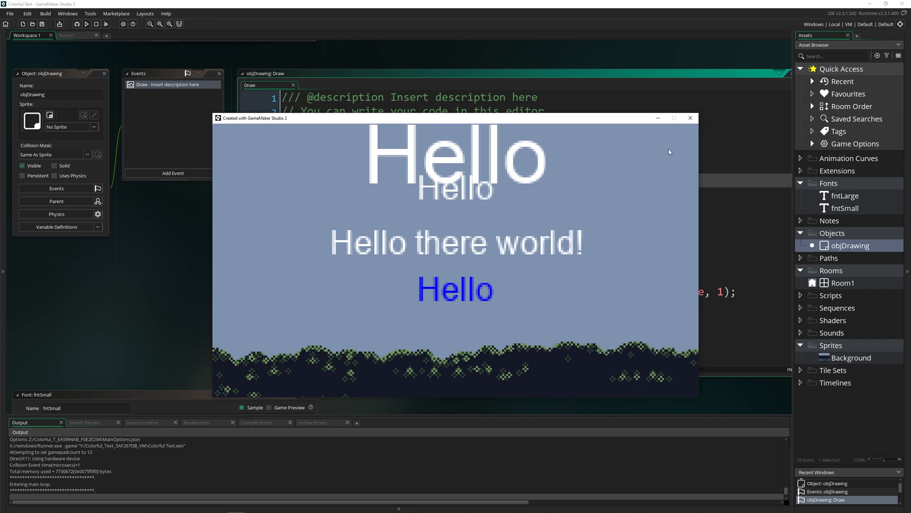
{"action": "left_click", "coordinate": [691, 118]}
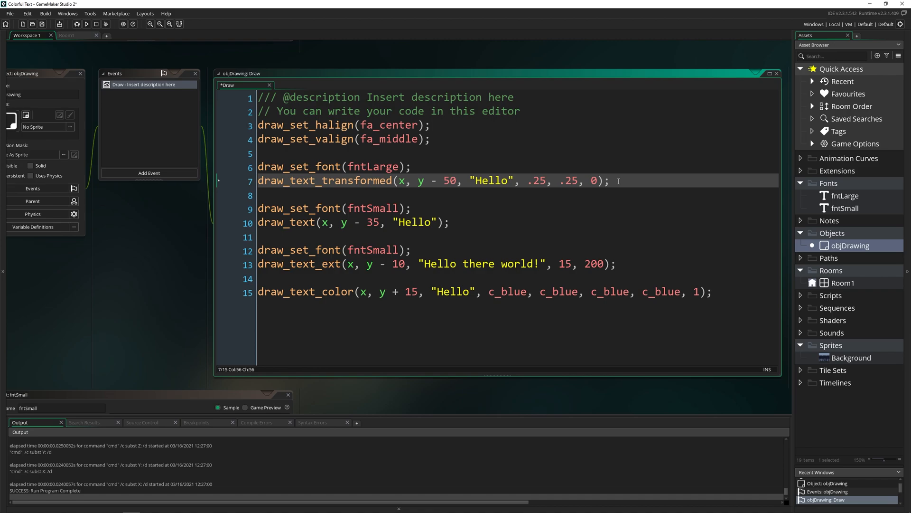
{"action": "left_click", "coordinate": [401, 180]}
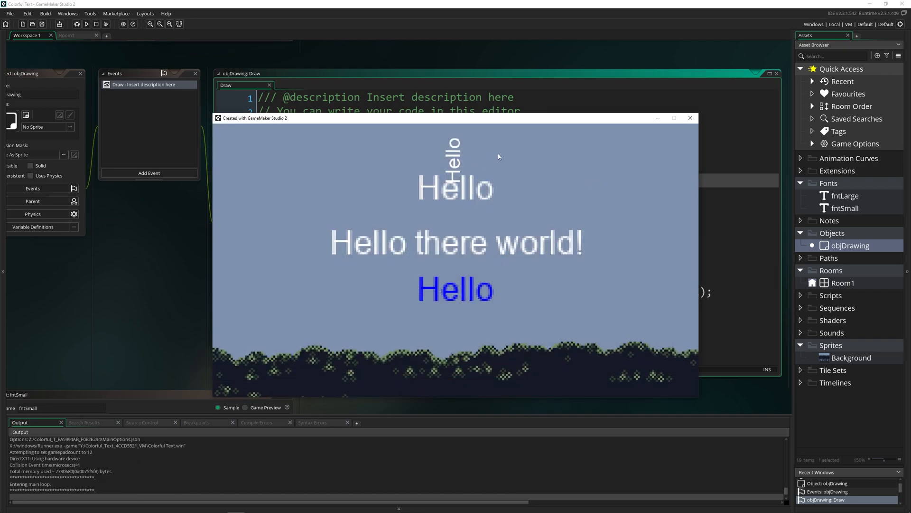
{"action": "left_click", "coordinate": [691, 118]}
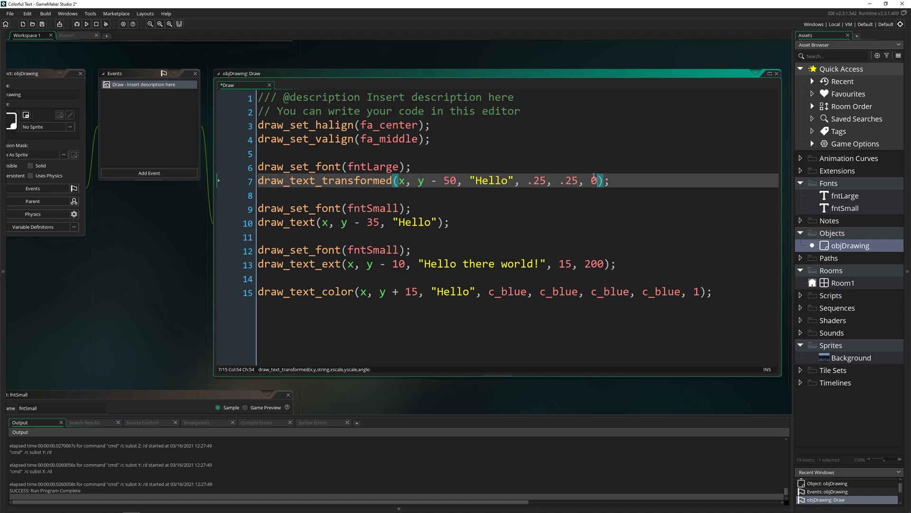
{"action": "left_click", "coordinate": [336, 263]}
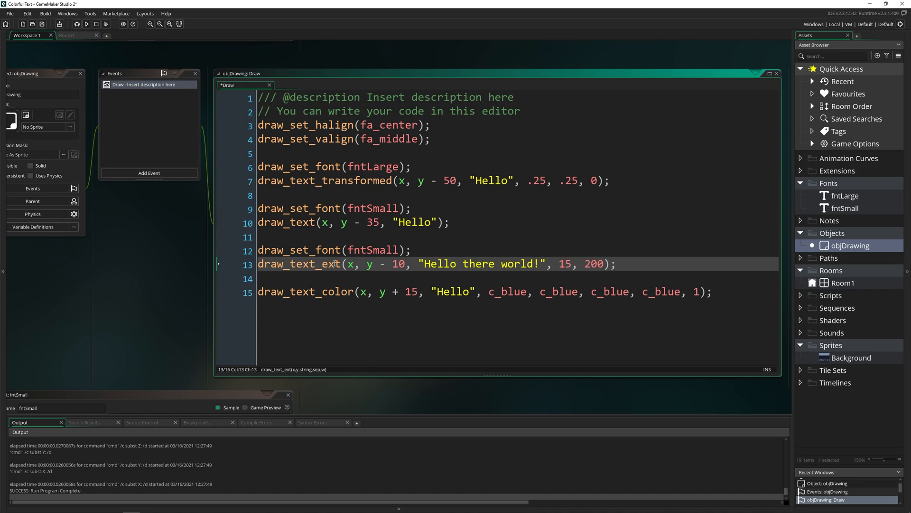
{"action": "left_click", "coordinate": [356, 264]}
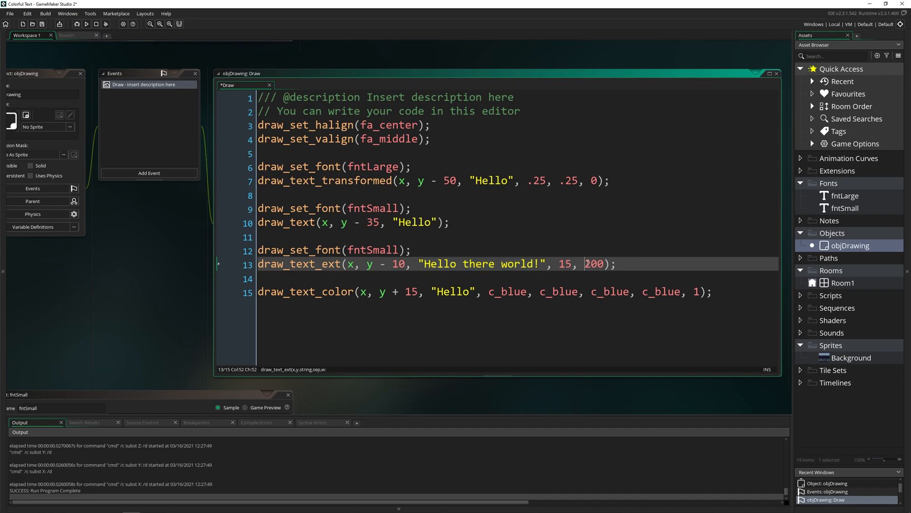
{"action": "double_click", "coordinate": [594, 264]}
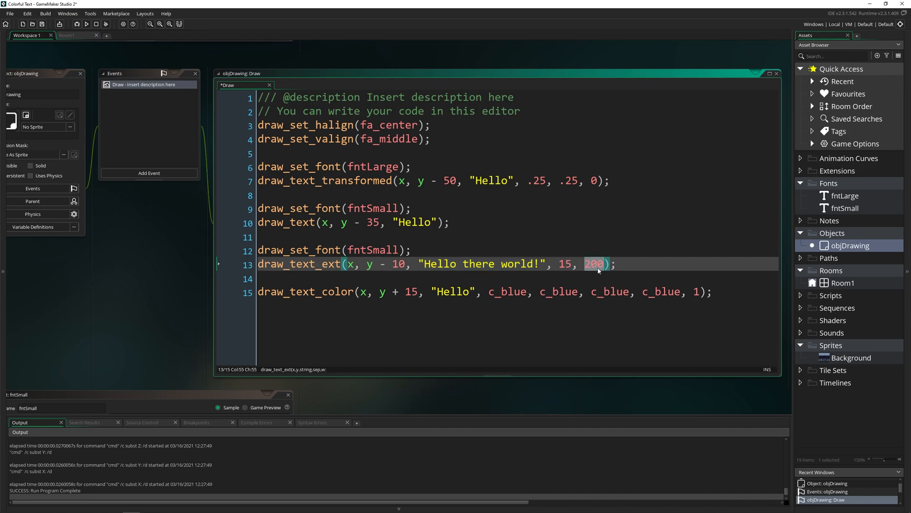
{"action": "left_click", "coordinate": [572, 264]}
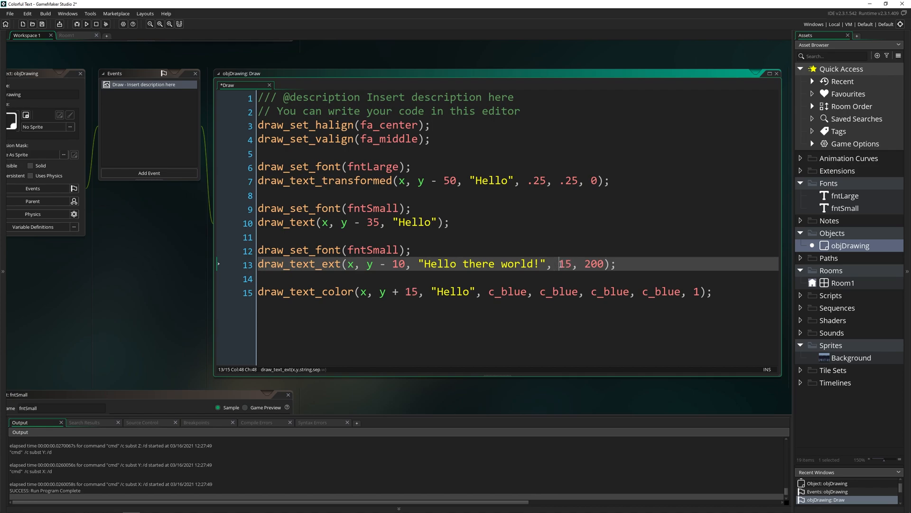
{"action": "mouse_move", "coordinate": [253, 296]}
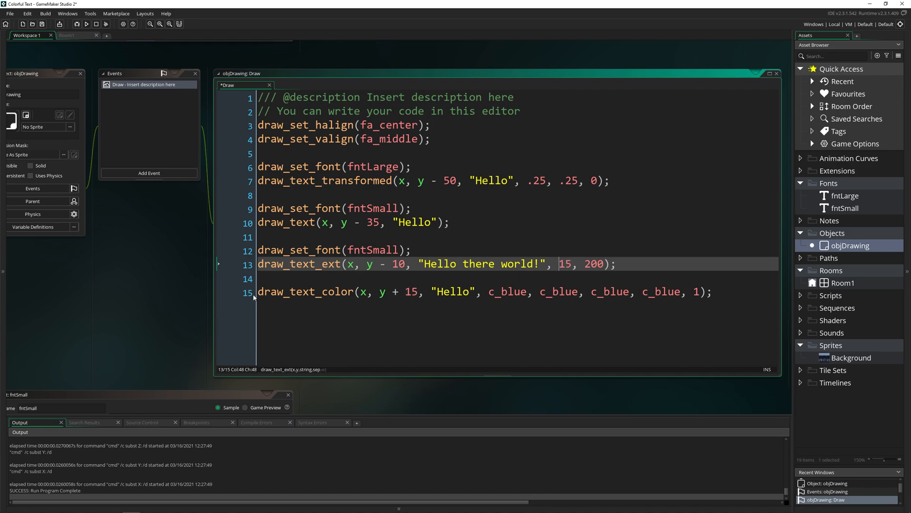
Comment out the blue Hello line, append 'I like to more games' to the wrapped string, and preview it
{"action": "key", "text": "ctrl+/"}
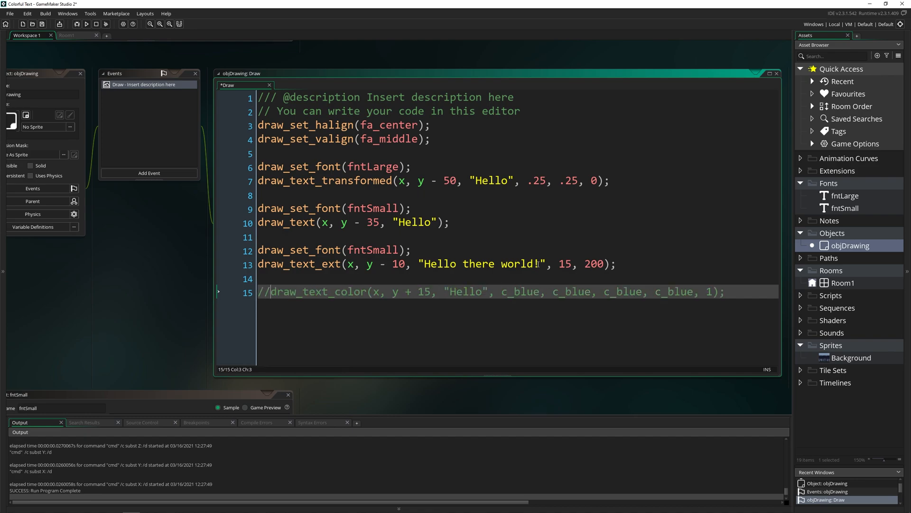
{"action": "type", "text": "I like to"}
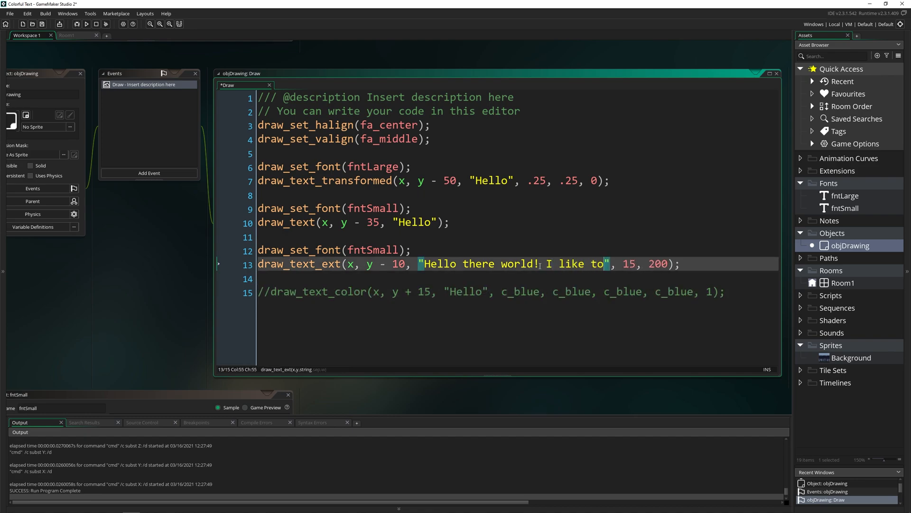
{"action": "type", "text": "more games"}
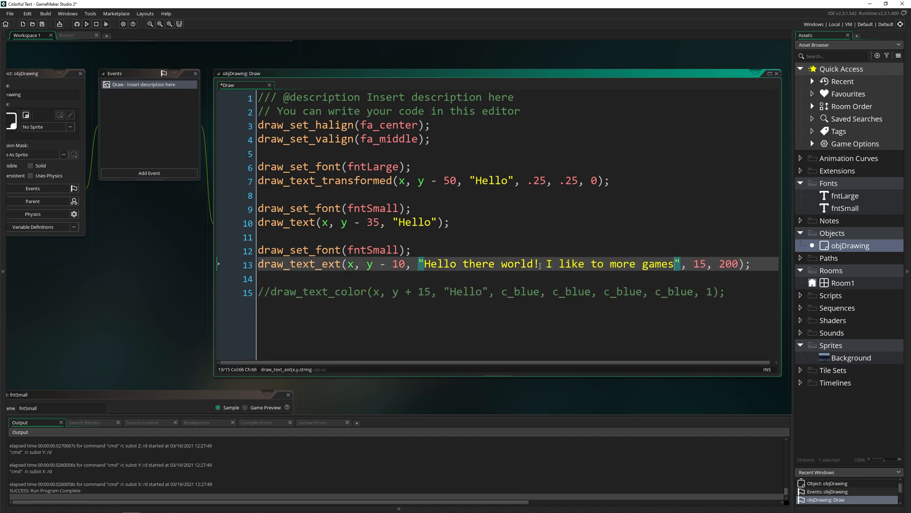
{"action": "left_click", "coordinate": [86, 24]}
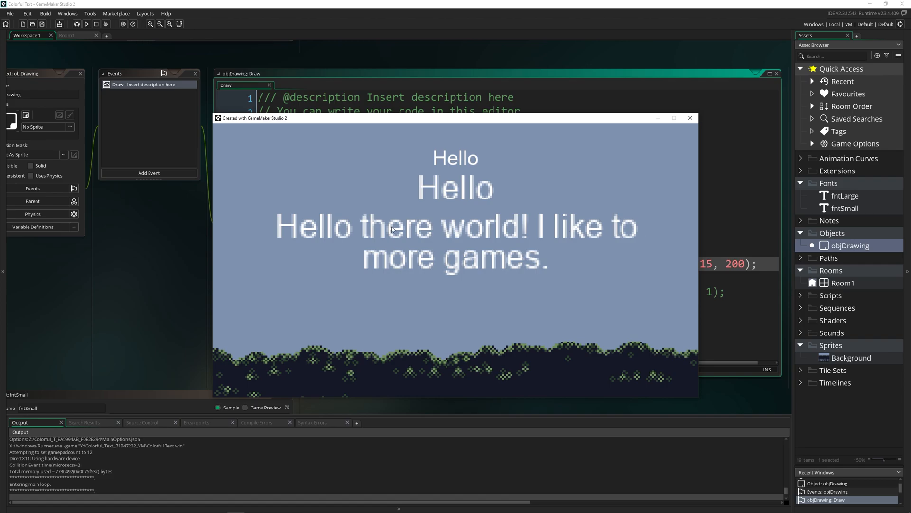
{"action": "left_click", "coordinate": [691, 119]}
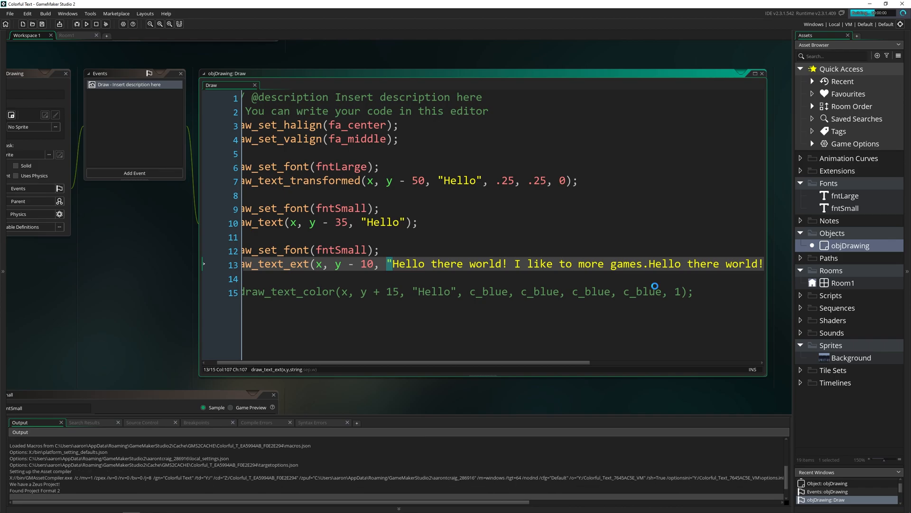
Preview the doubled wrapped message spanning three lines, then close the game
{"action": "left_click", "coordinate": [85, 24]}
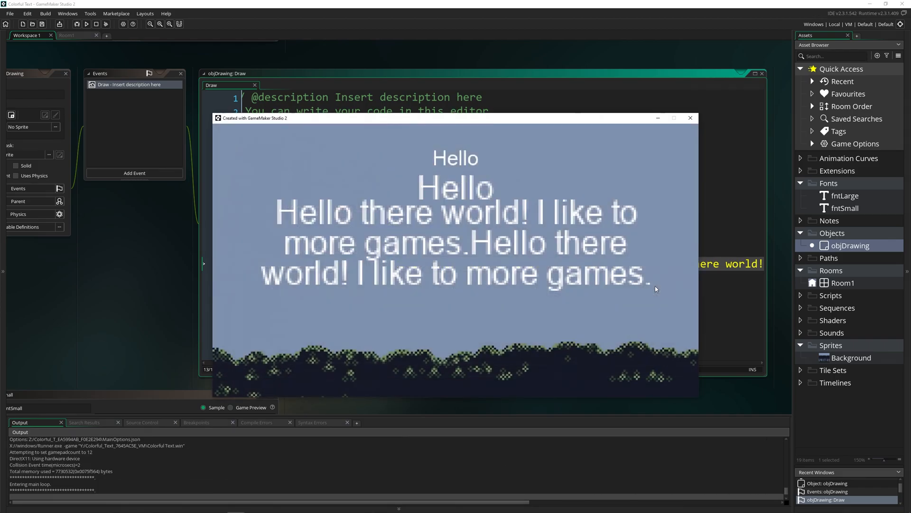
{"action": "mouse_move", "coordinate": [623, 253]}
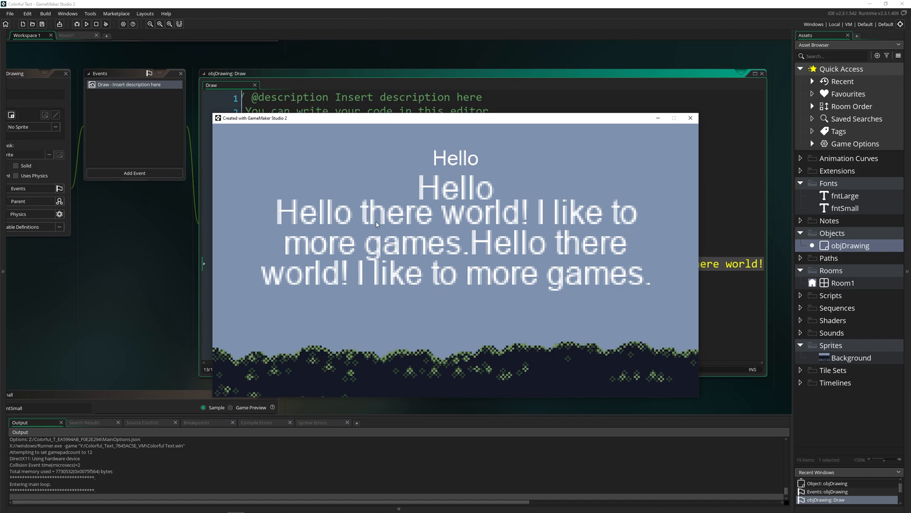
{"action": "left_click", "coordinate": [690, 119]}
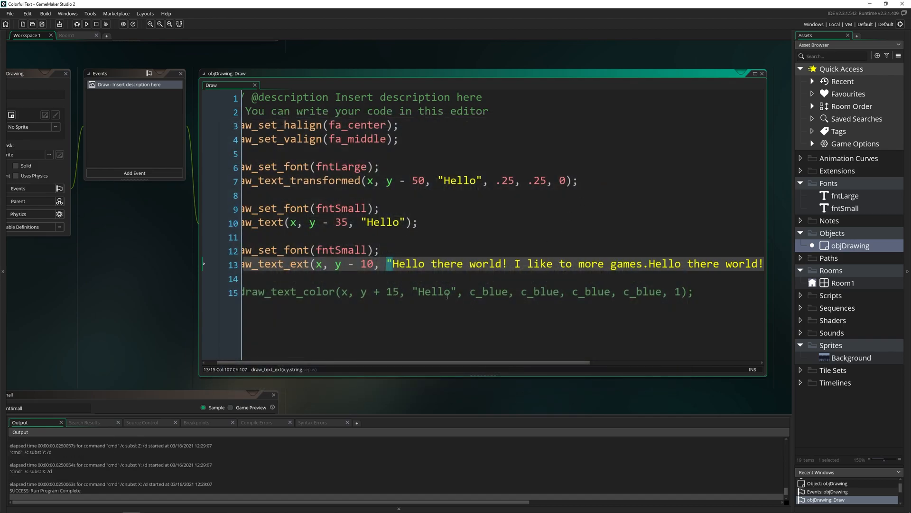
Close the game showing the three wrapped lines spaced with separation 20
{"action": "scroll", "scroll_direction": "right", "scroll_amount": 3}
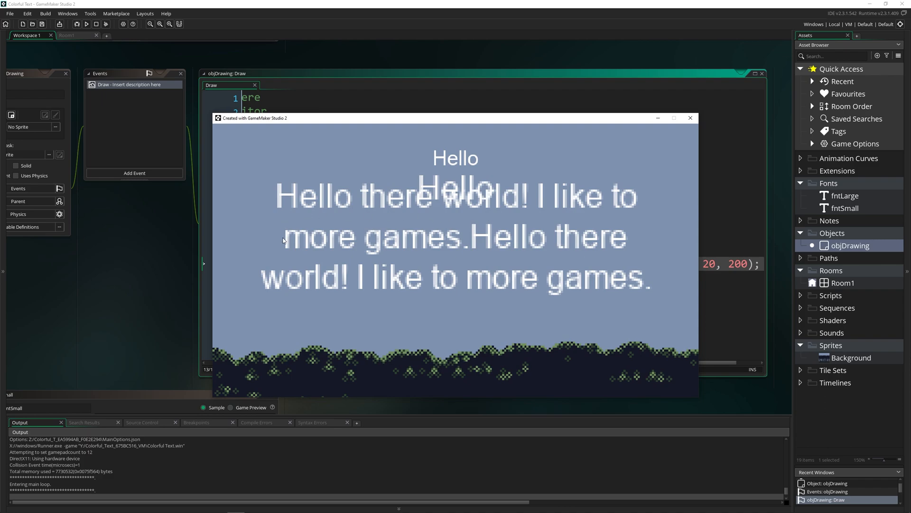
{"action": "mouse_move", "coordinate": [445, 326]}
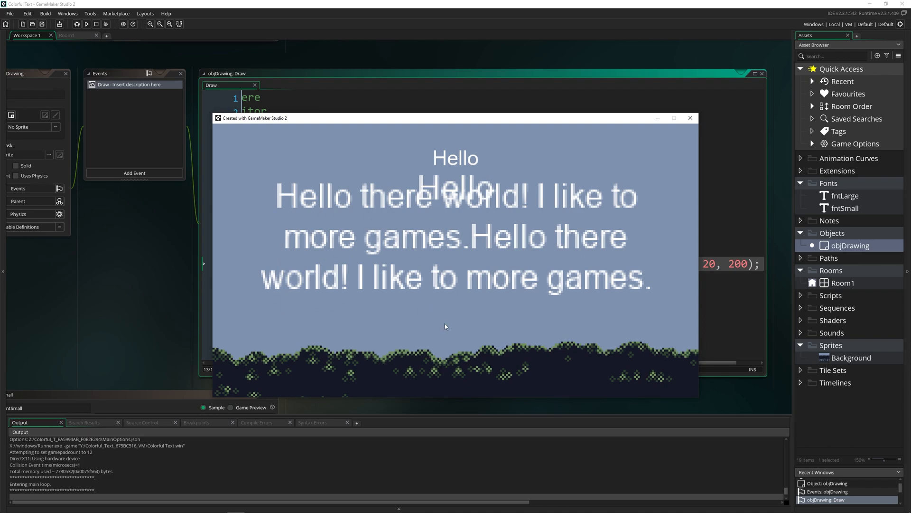
{"action": "mouse_move", "coordinate": [244, 200]}
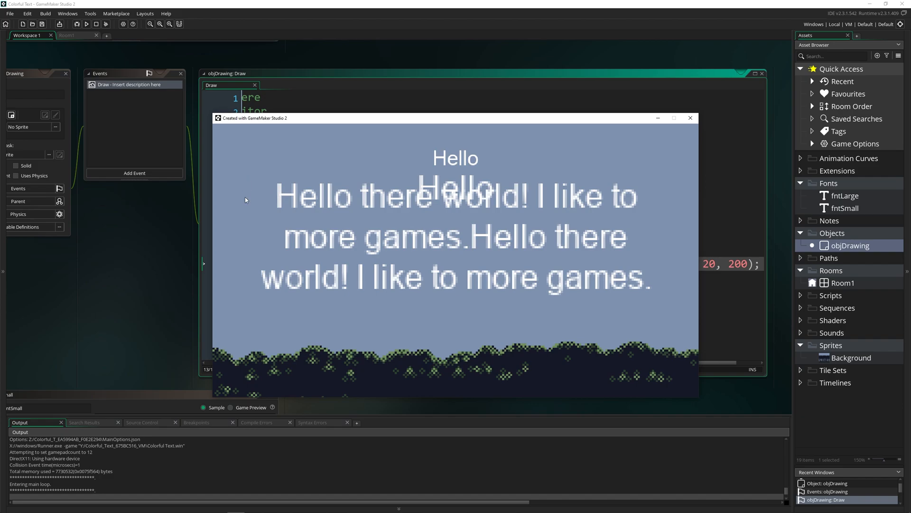
{"action": "mouse_move", "coordinate": [583, 321]}
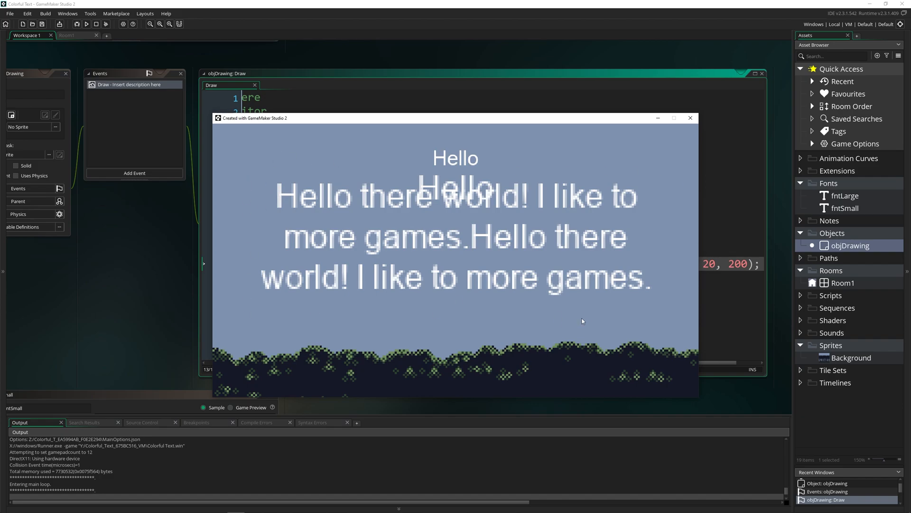
{"action": "left_click", "coordinate": [691, 117]}
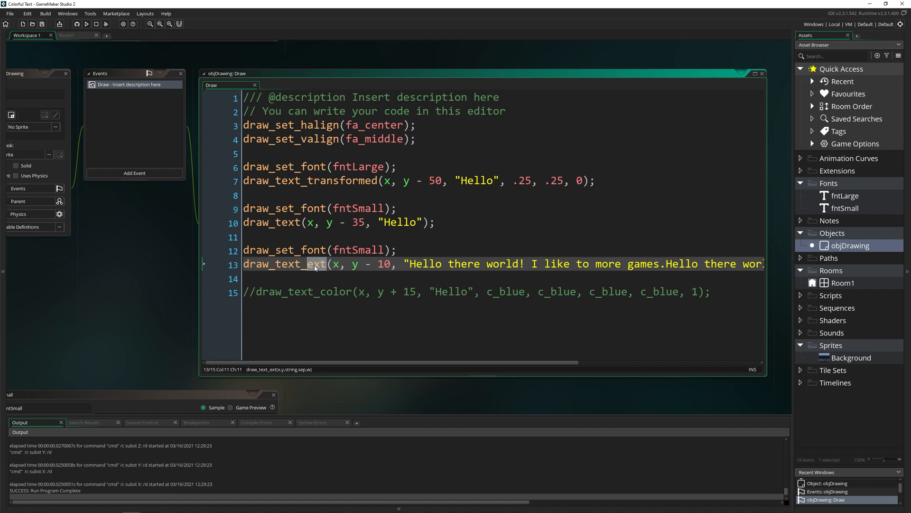
Comment out the wrapped draw_text_ext line with // and run the game to preview the blue Hello
{"action": "scroll", "scroll_direction": "right", "scroll_amount": 3}
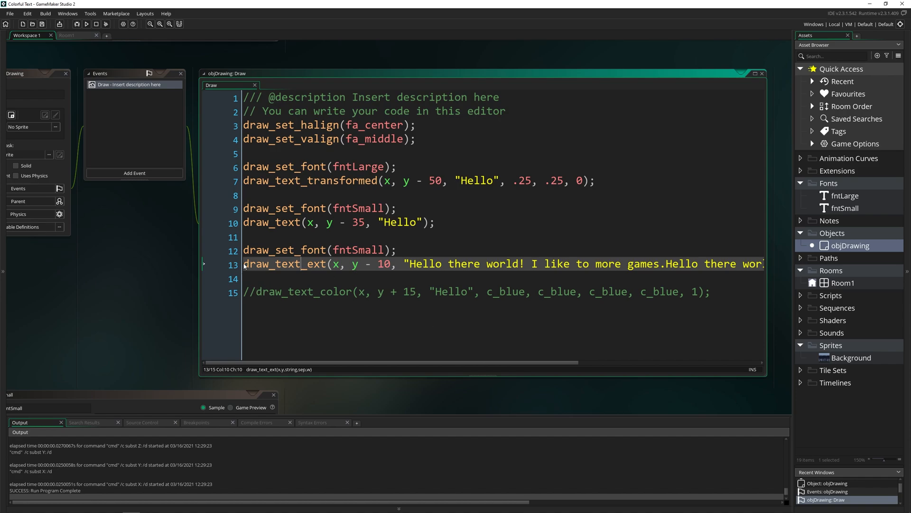
{"action": "type", "text": "//"}
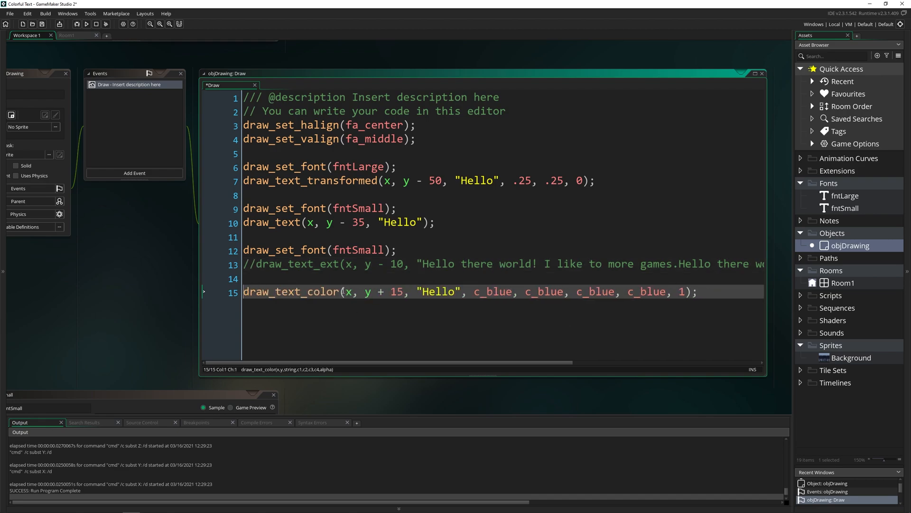
{"action": "left_click", "coordinate": [358, 291]}
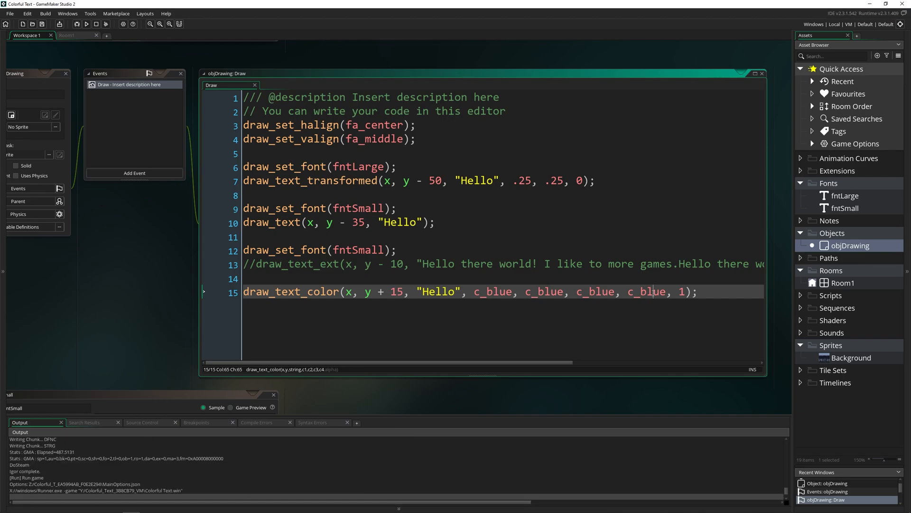
Change the last two draw_text_color colours to c_red and preview the blue-to-red gradient Hello
{"action": "left_click", "coordinate": [86, 23]}
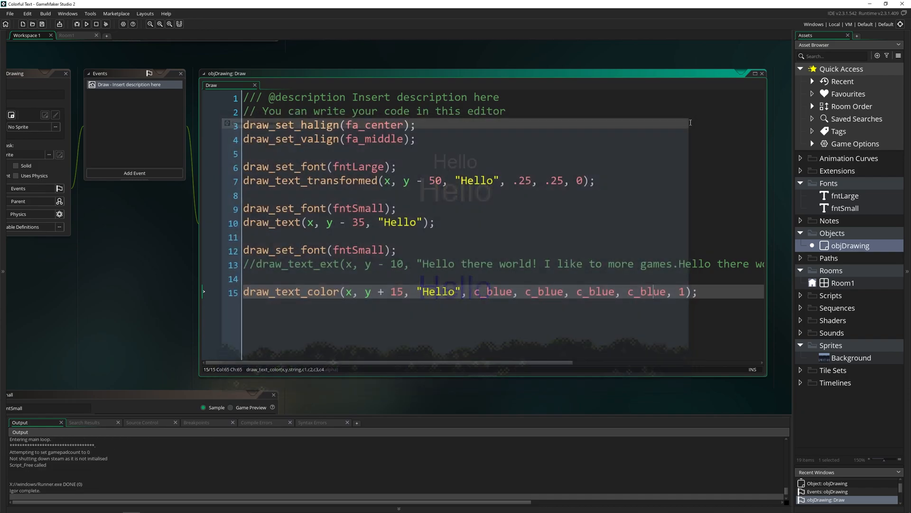
{"action": "type", "text": "c_red"}
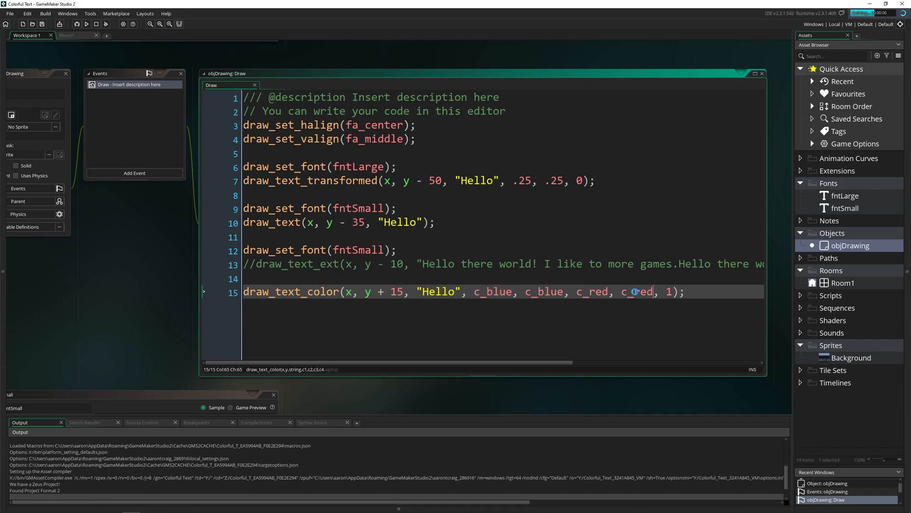
{"action": "left_click", "coordinate": [85, 23]}
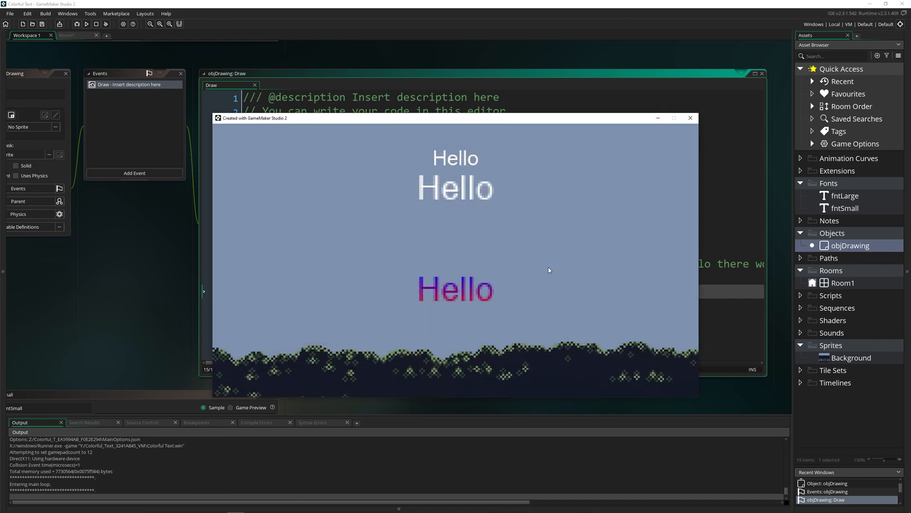
{"action": "mouse_move", "coordinate": [385, 269]}
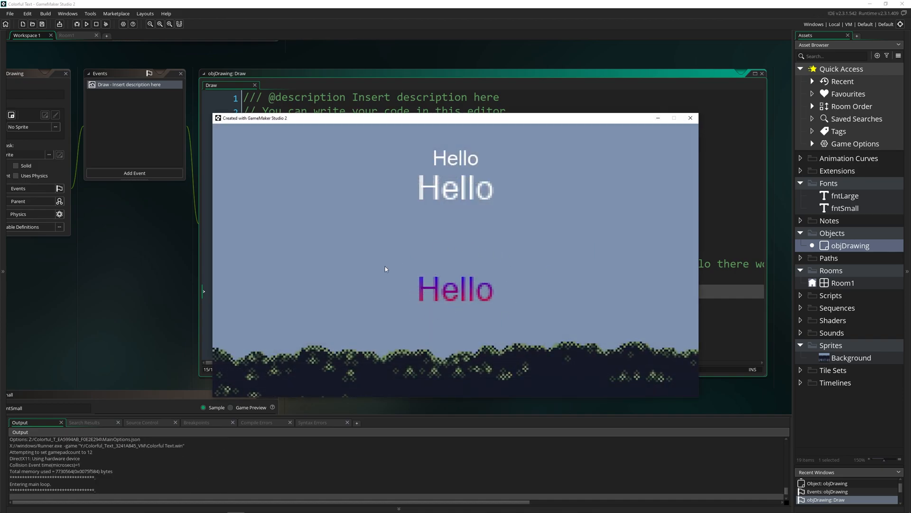
{"action": "mouse_move", "coordinate": [440, 266]}
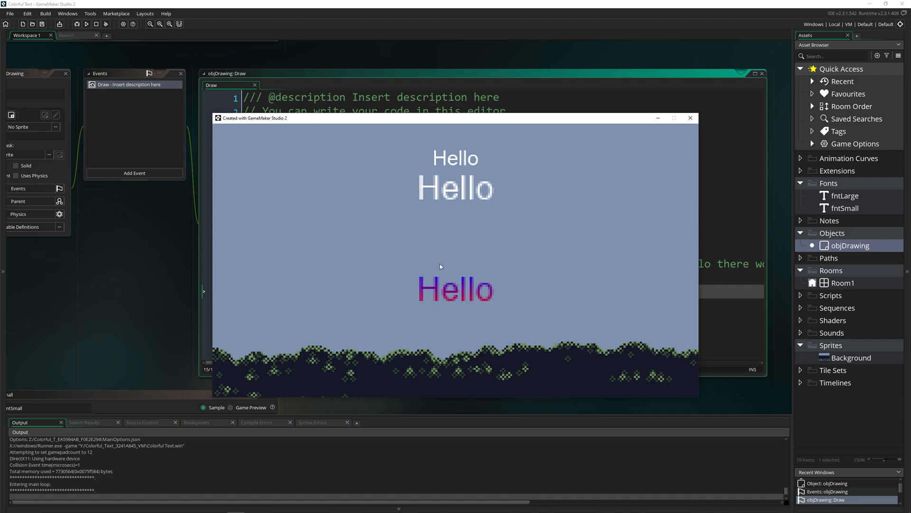
{"action": "left_click", "coordinate": [689, 118]}
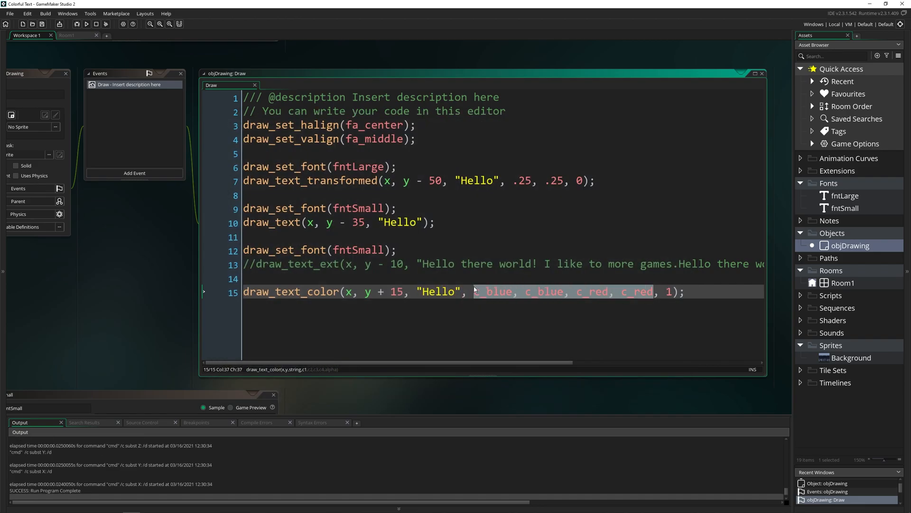
Set the gradient Hello's alpha to 0.5 and preview the faded text in a test run
{"action": "left_click", "coordinate": [666, 291]}
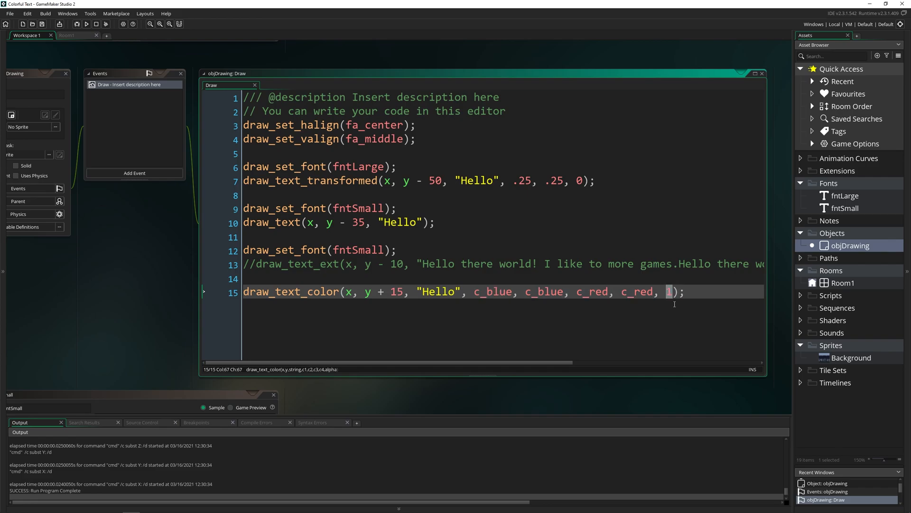
{"action": "type", "text": ".5"}
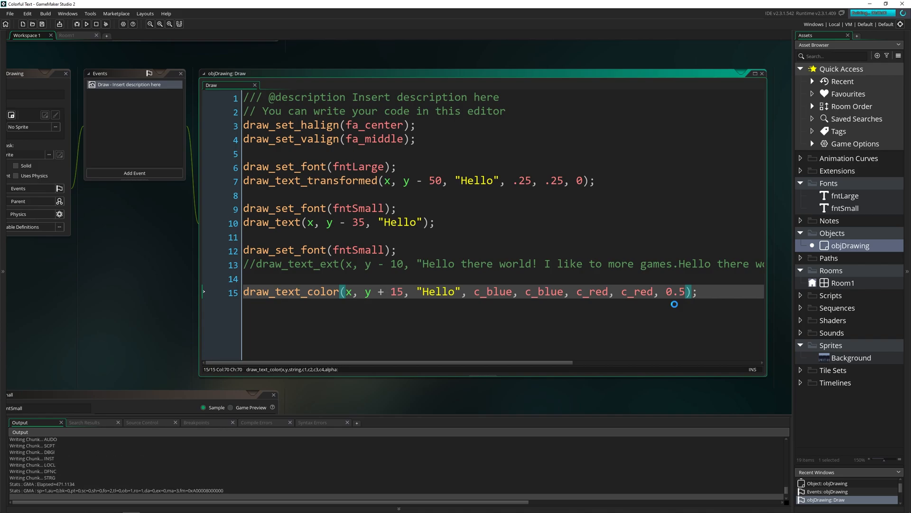
{"action": "left_click", "coordinate": [85, 24]}
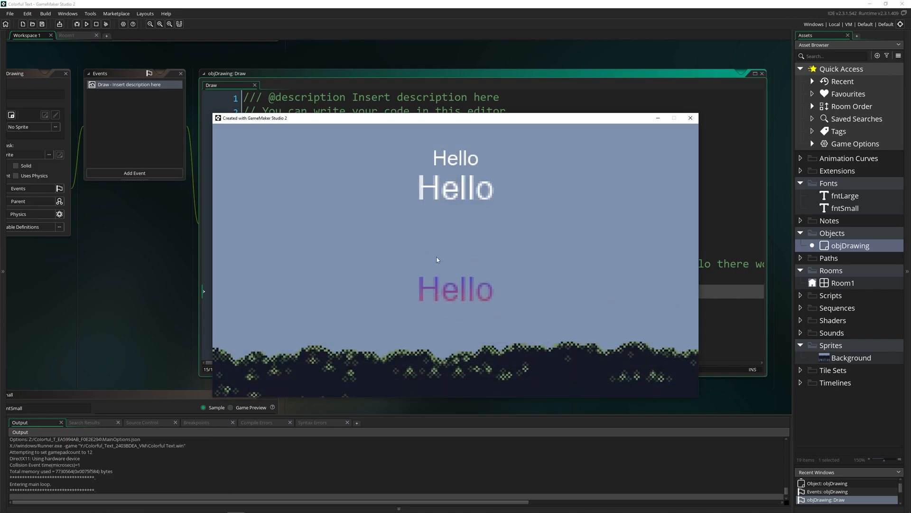
{"action": "mouse_move", "coordinate": [505, 307]}
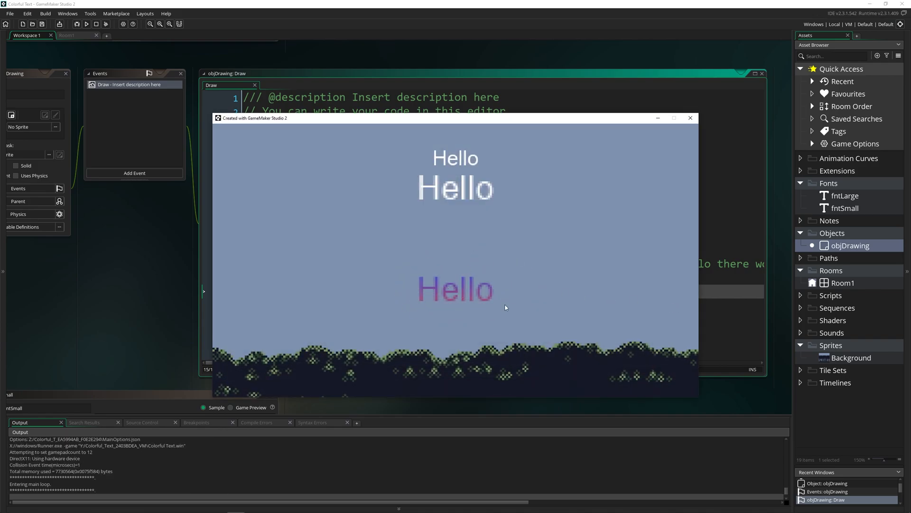
{"action": "left_click", "coordinate": [689, 118]}
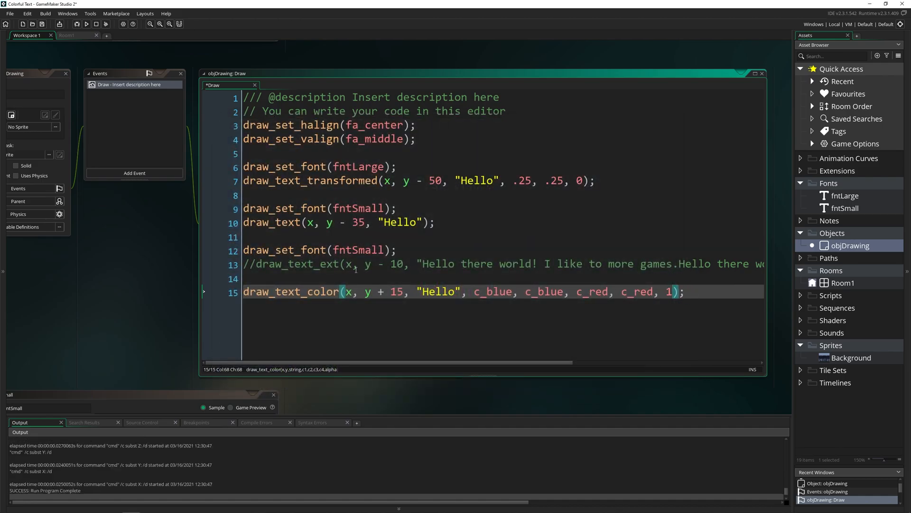
Insert an empty draw_text_ext_transformed_color() call on a new line below the gradient Hello
{"action": "left_click", "coordinate": [688, 291]}
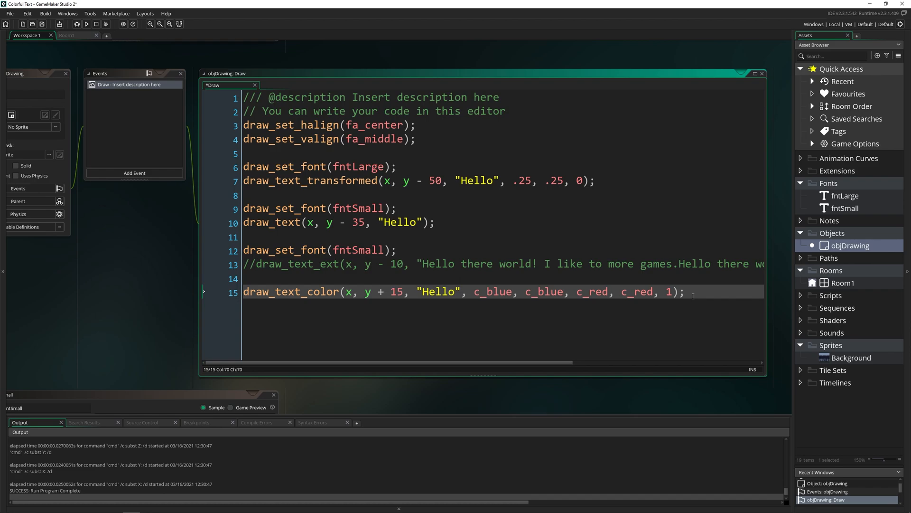
{"action": "key", "text": "Enter"}
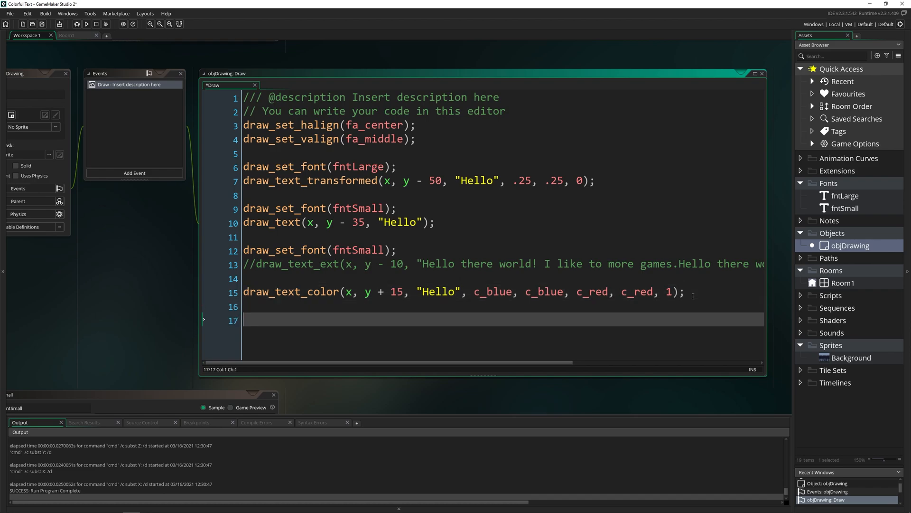
{"action": "type", "text": "draw_"}
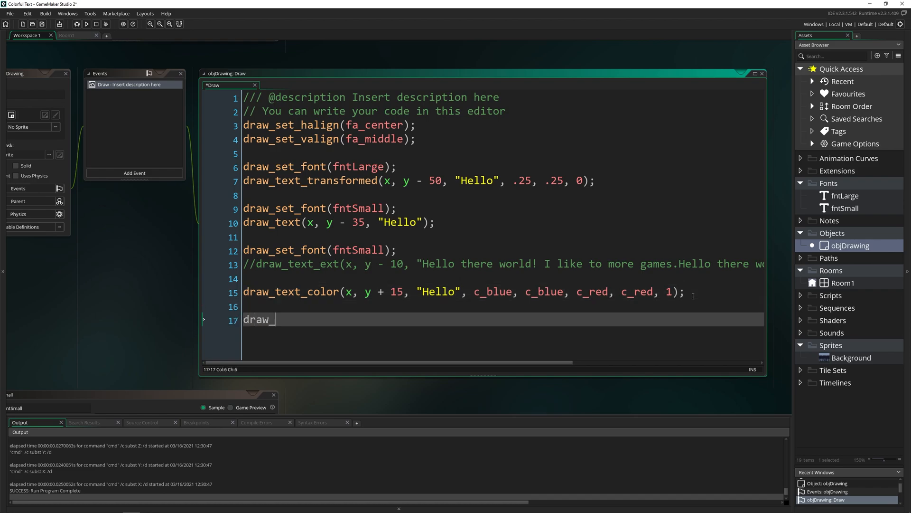
{"action": "type", "text": "_text"}
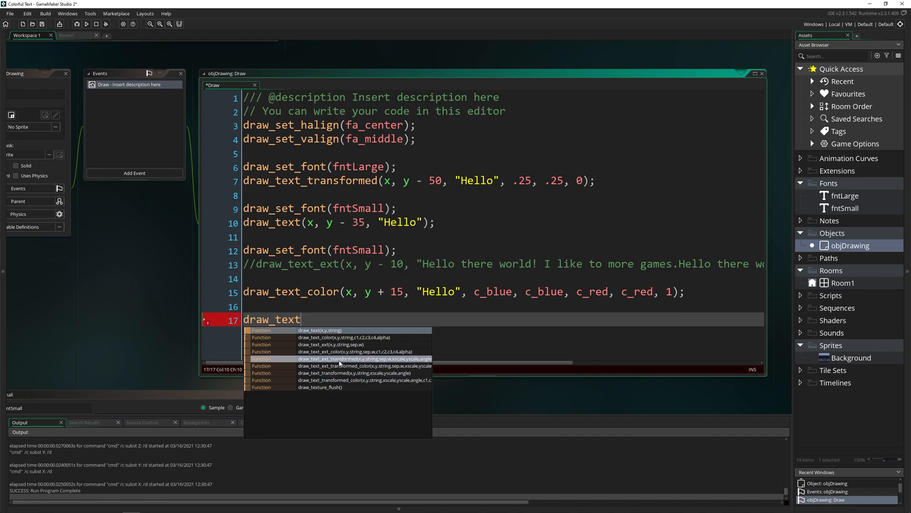
{"action": "left_click", "coordinate": [365, 359]}
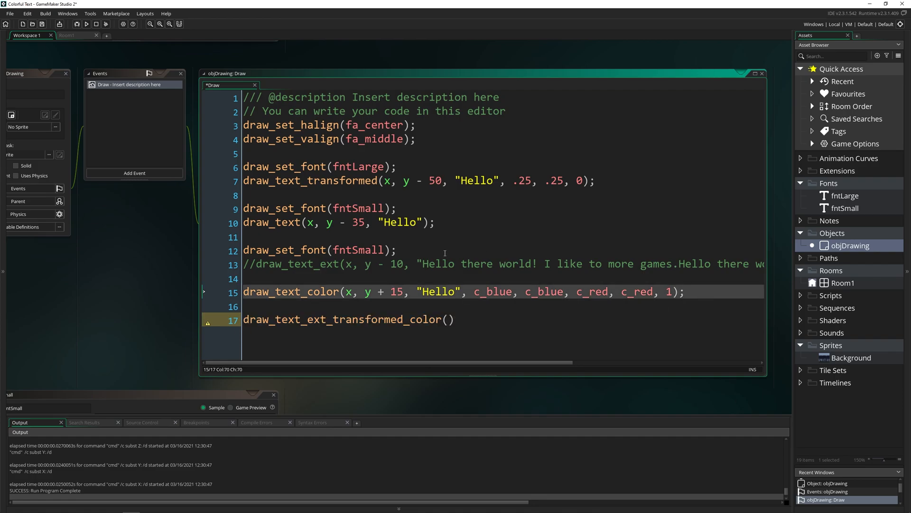
{"action": "left_click", "coordinate": [599, 181]}
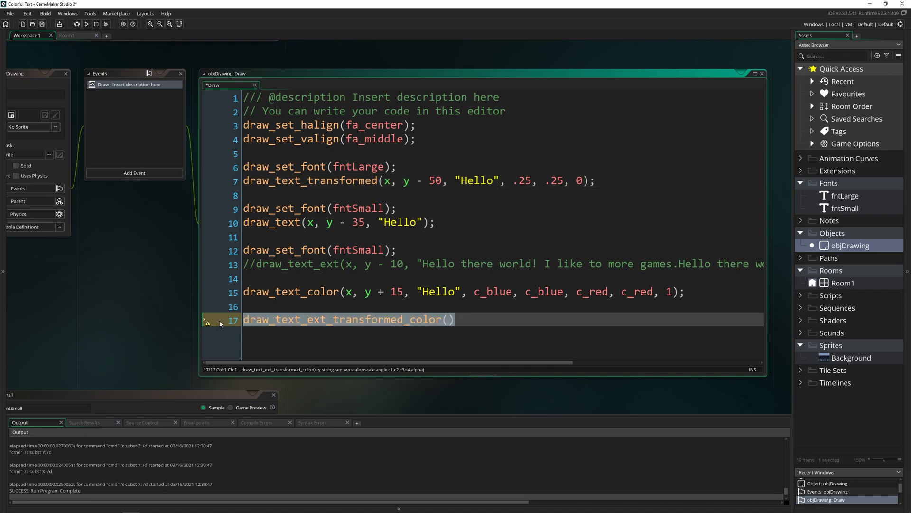
{"action": "left_click", "coordinate": [448, 319]}
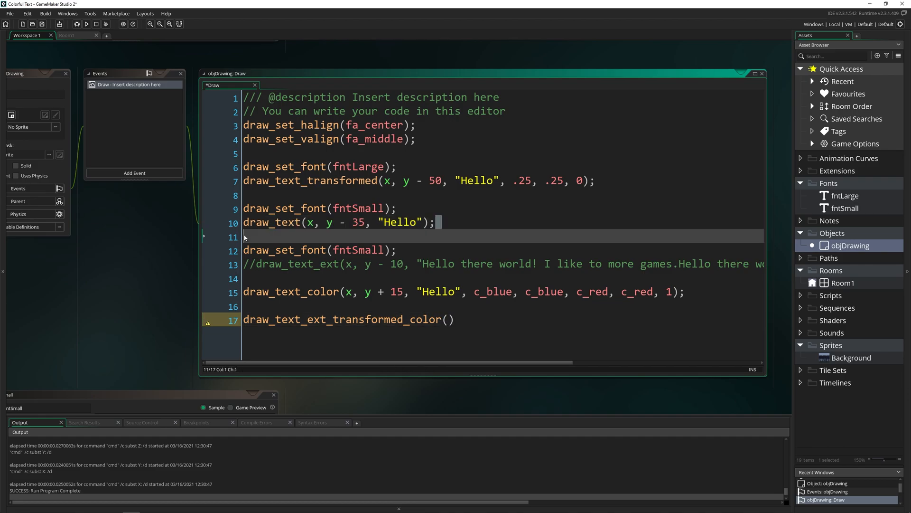
{"action": "left_click", "coordinate": [398, 222]}
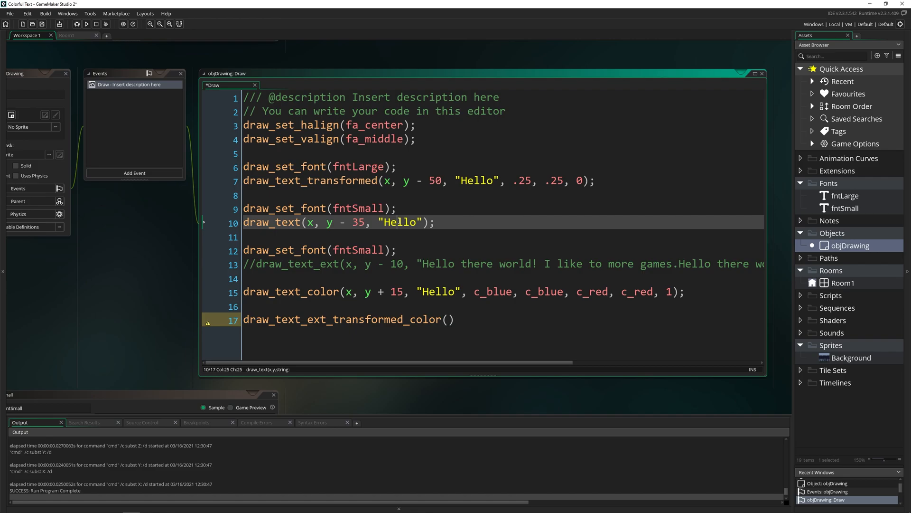